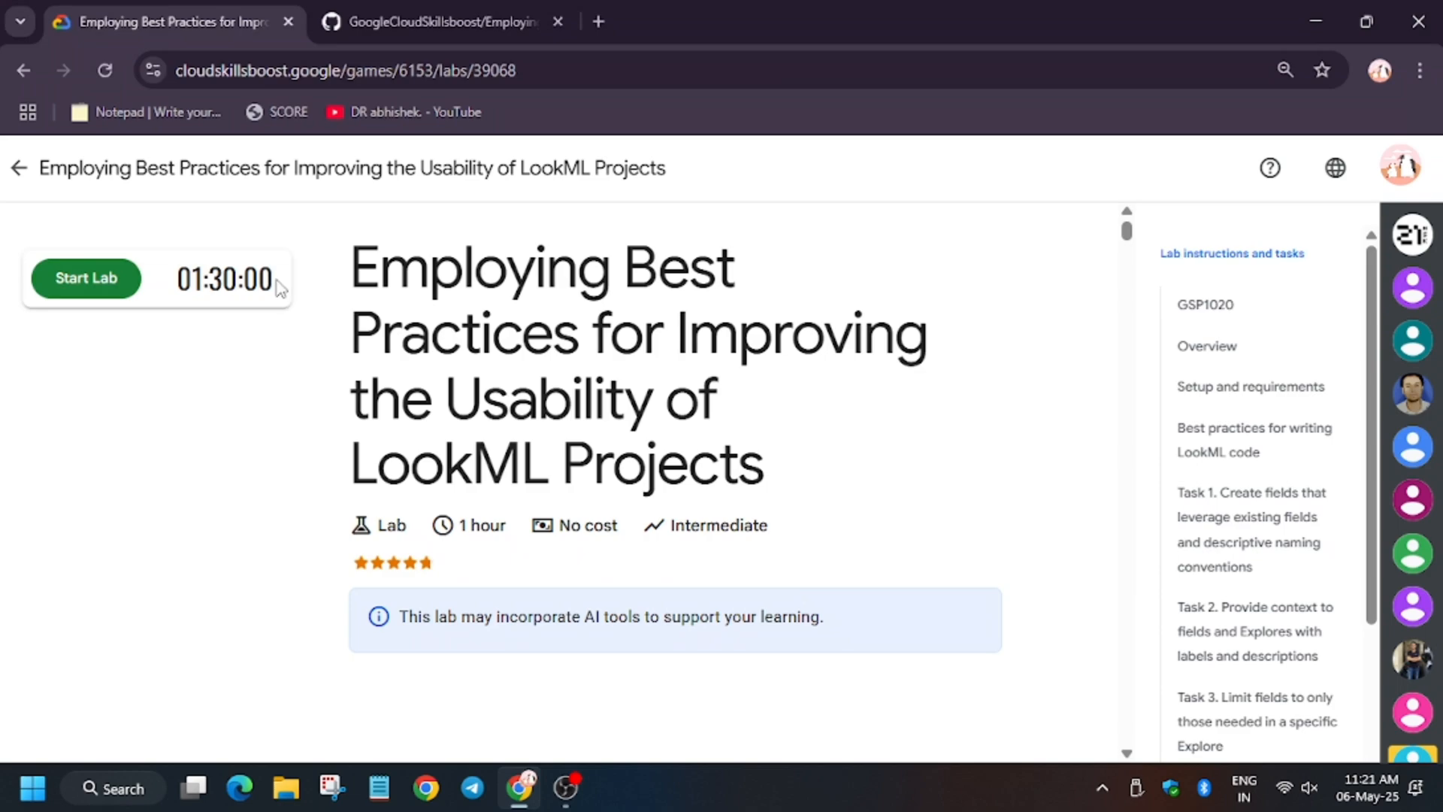
Start the lab and copy the Looker username from the lab's left panel
left_click(85, 278)
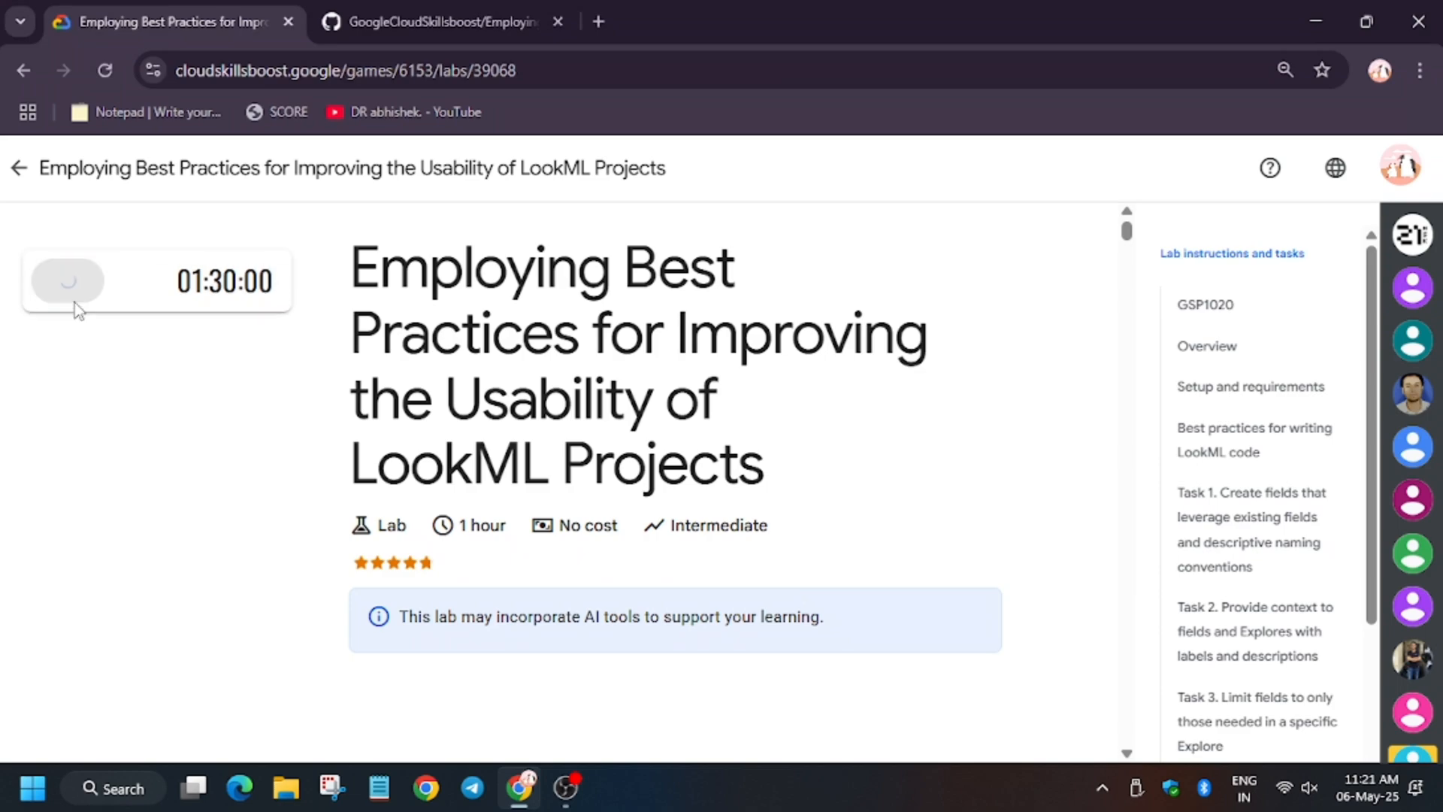
left_click(65, 281)
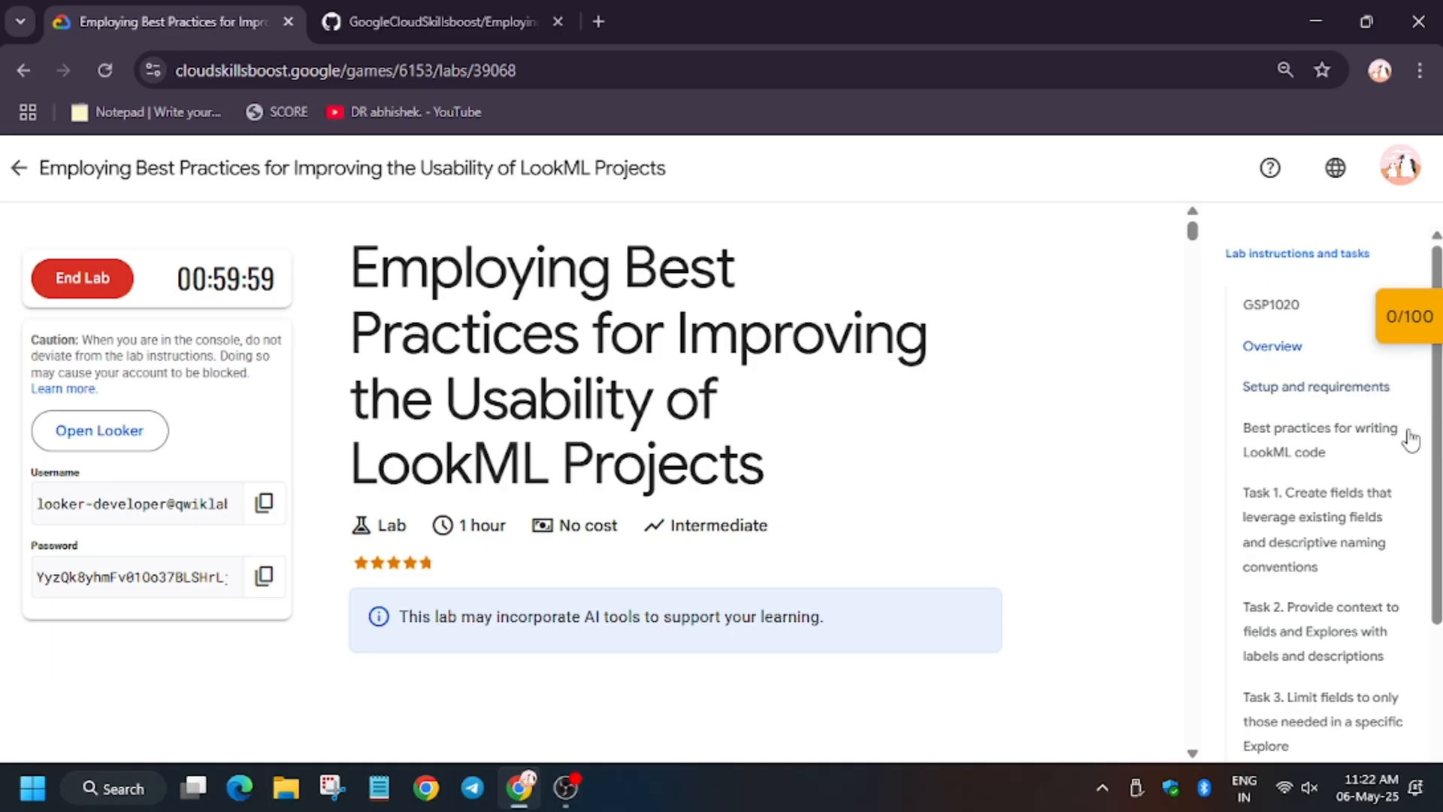
mouse_move(1372, 375)
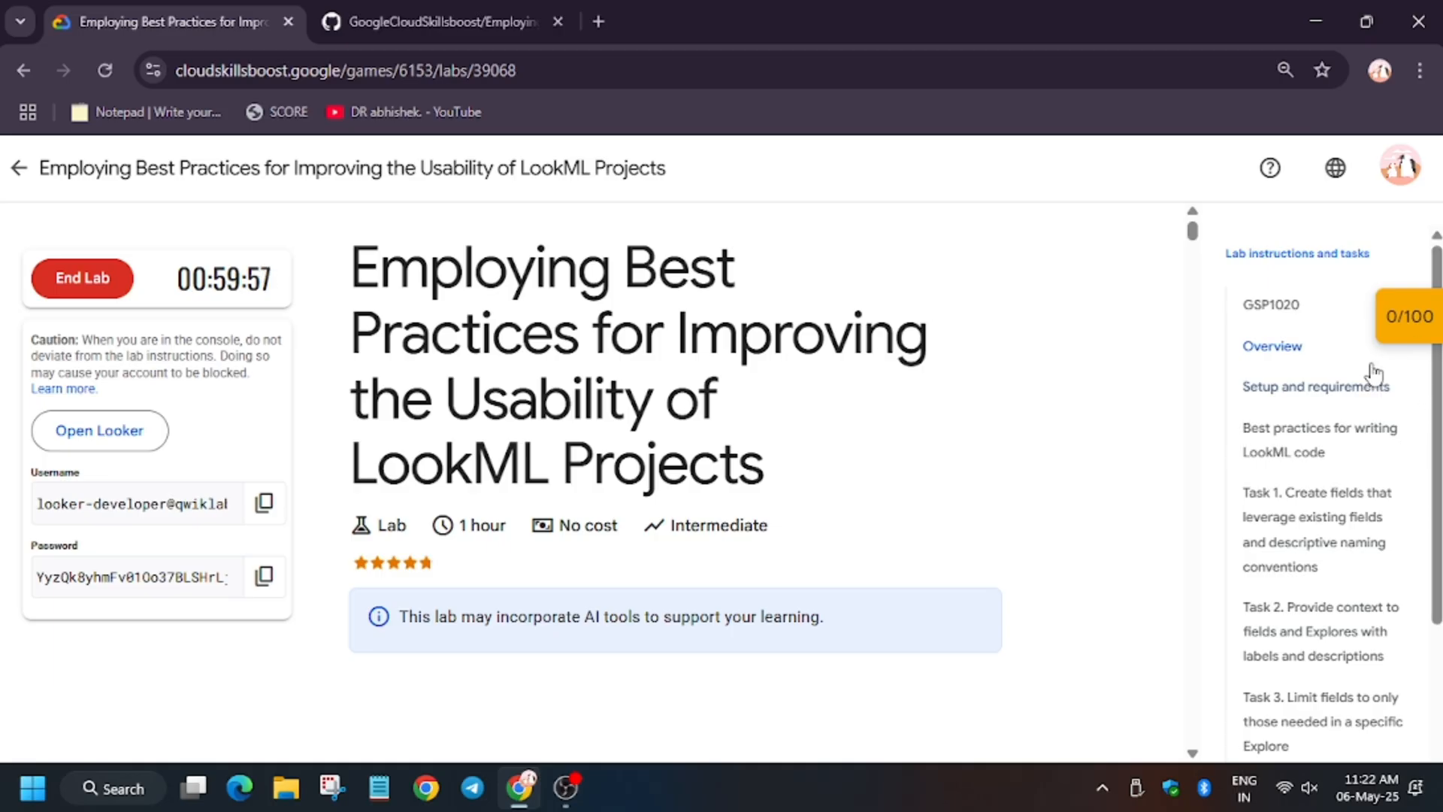
mouse_move(293, 515)
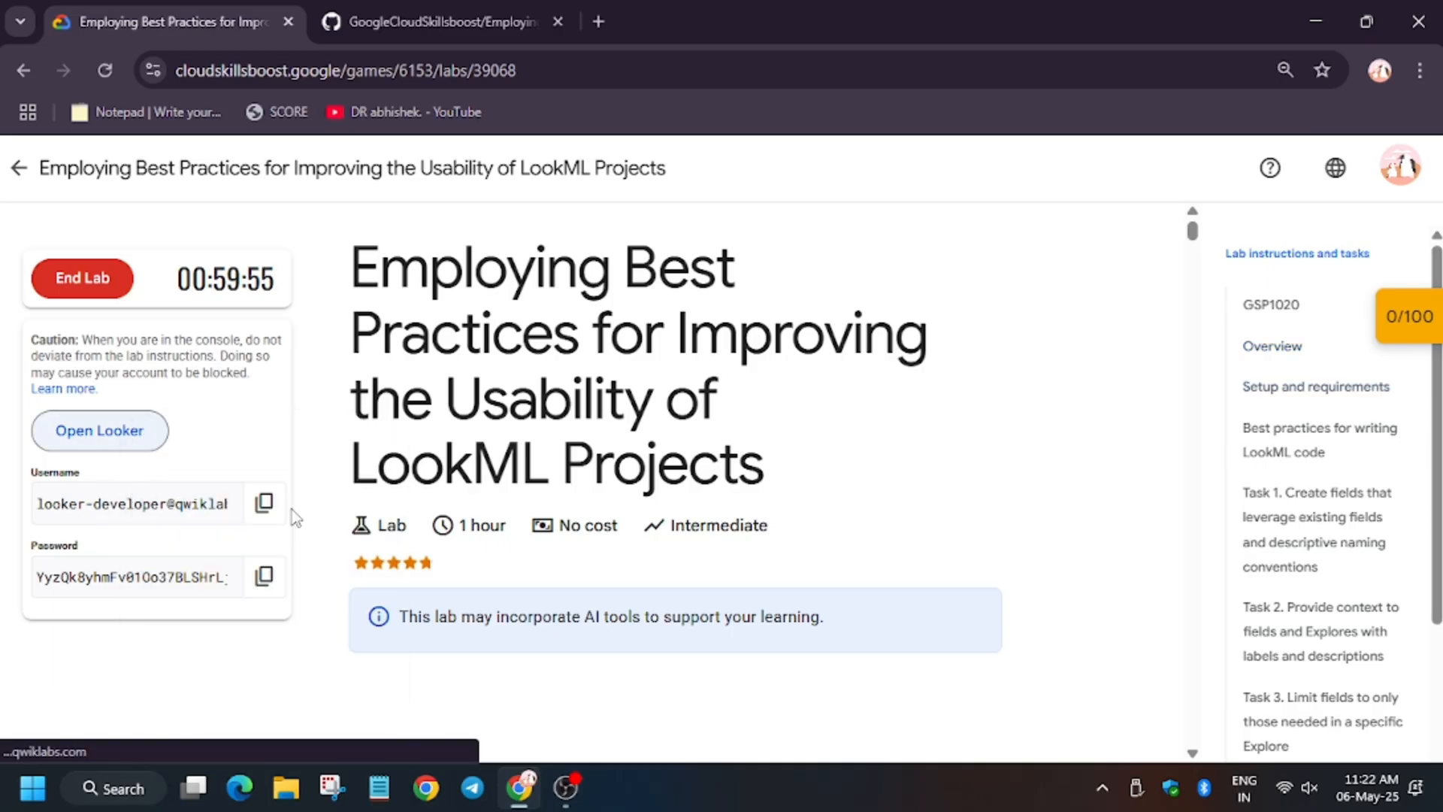
left_click(99, 430)
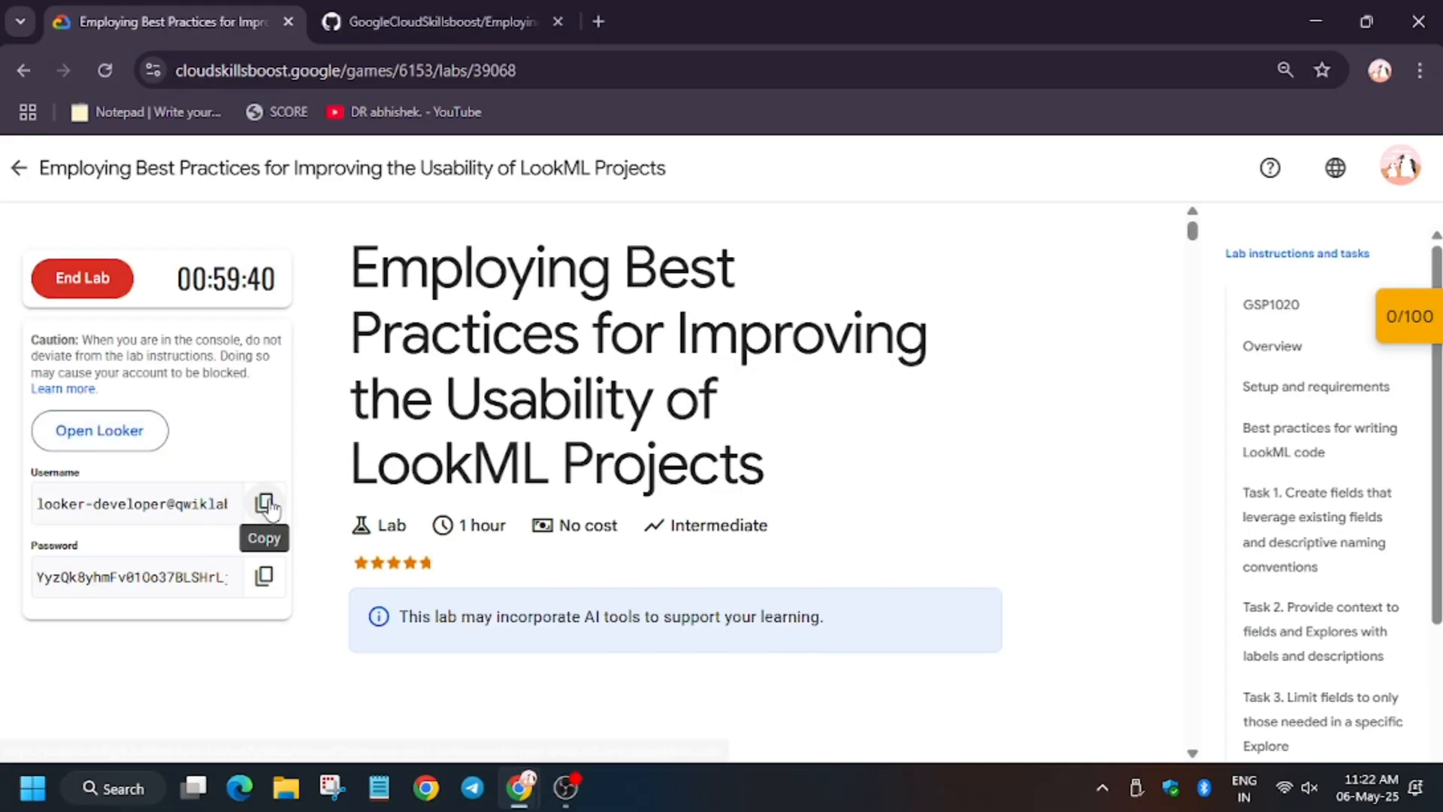
left_click(100, 430)
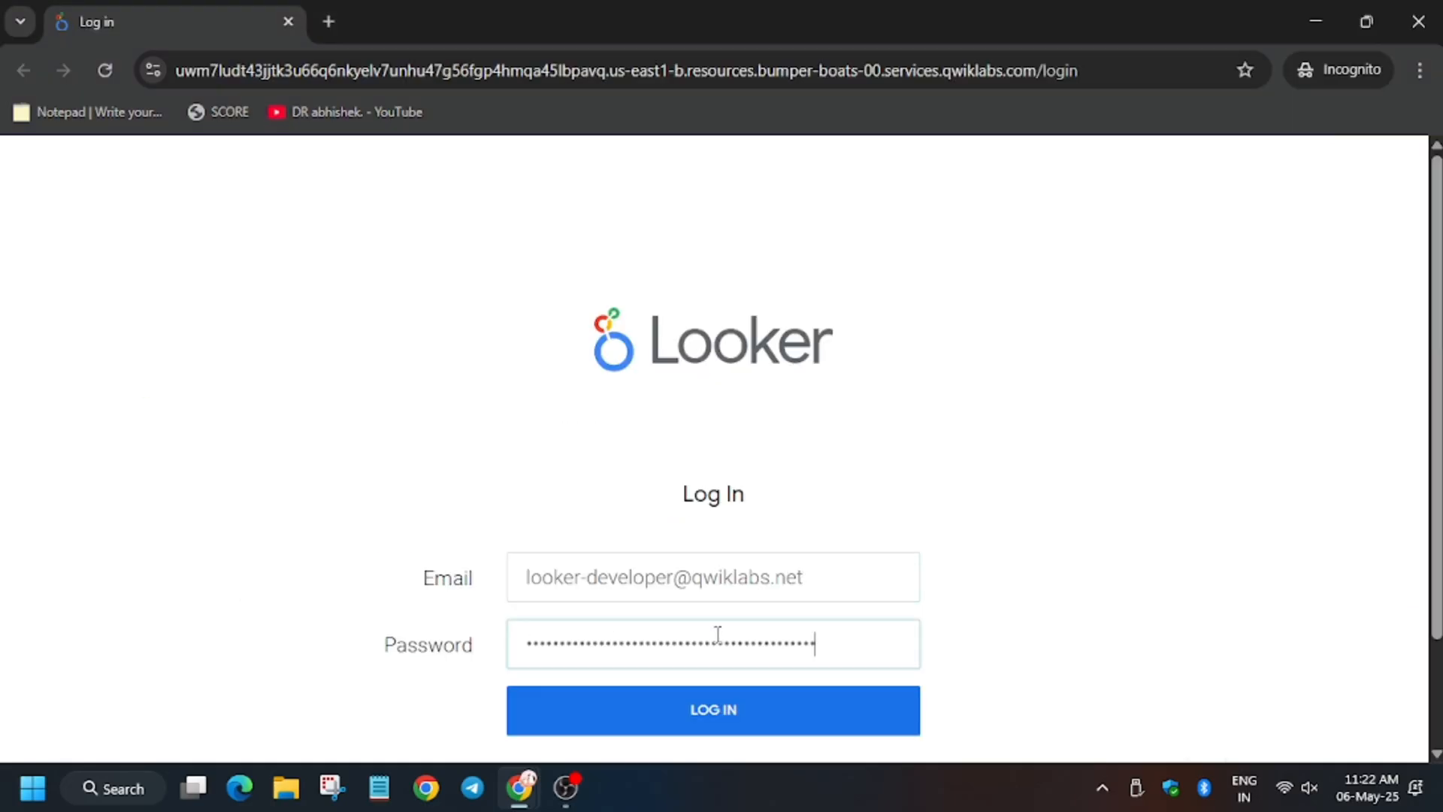
Log into the Looker lab instance and switch on Development Mode
left_click(712, 710)
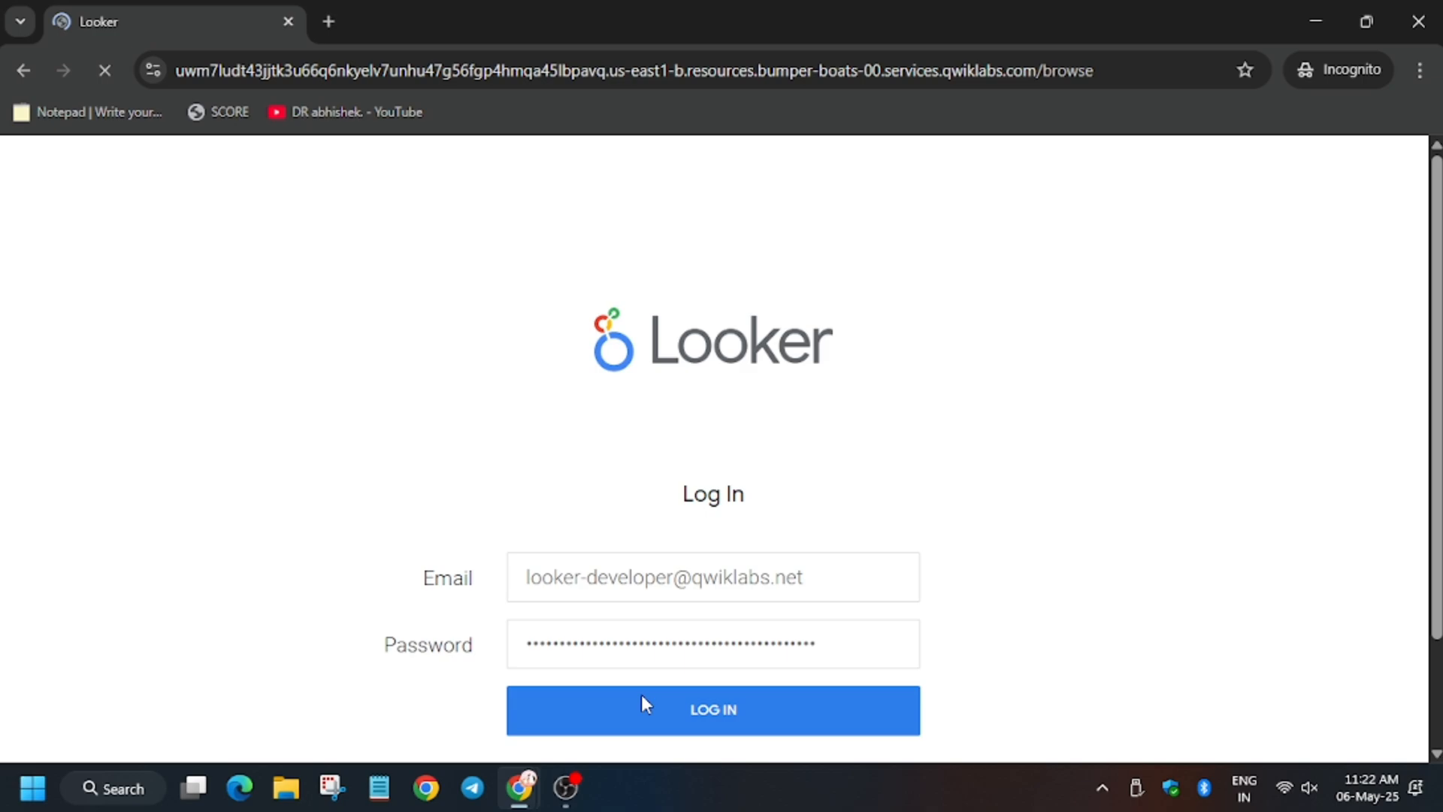
left_click(712, 709)
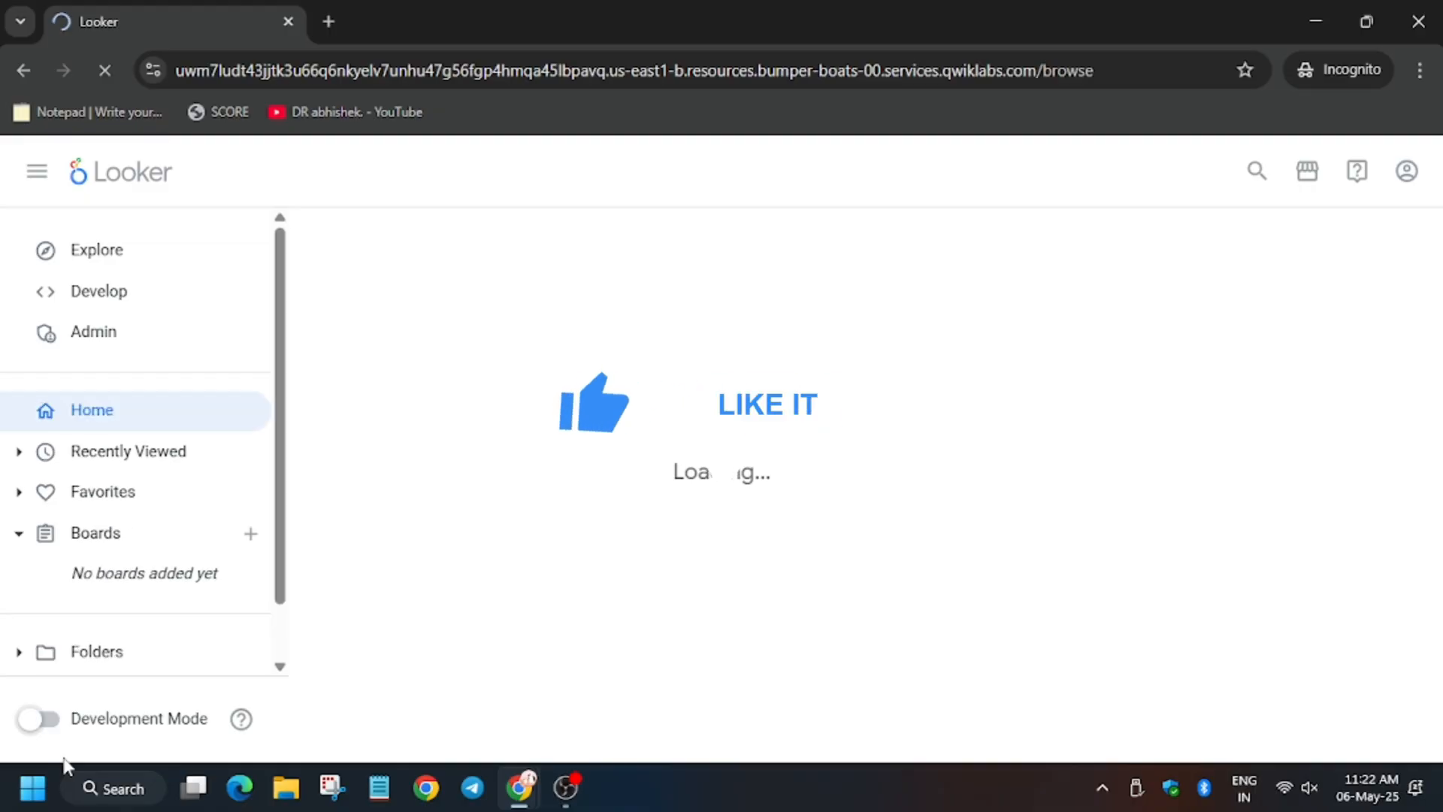
left_click(37, 718)
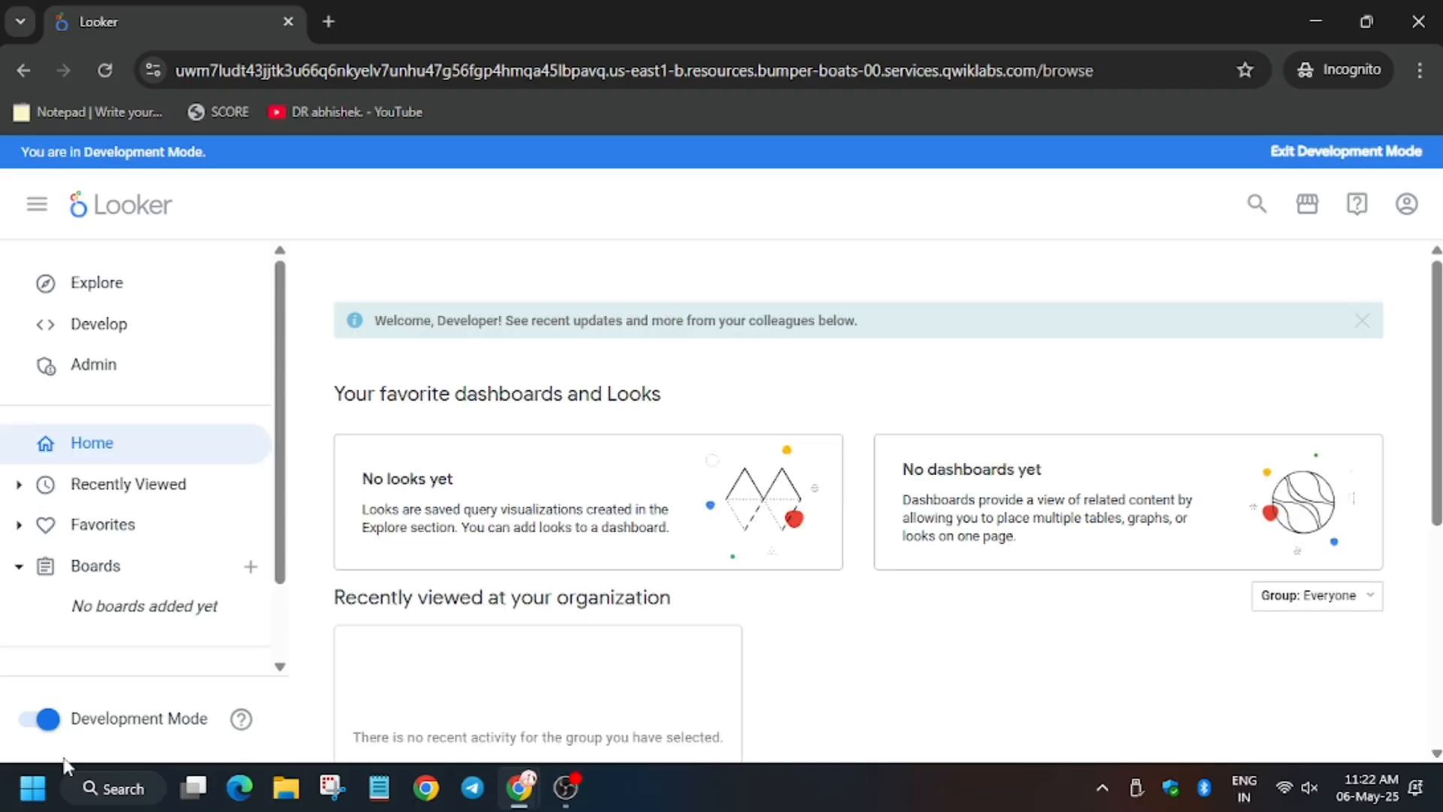
left_click(165, 21)
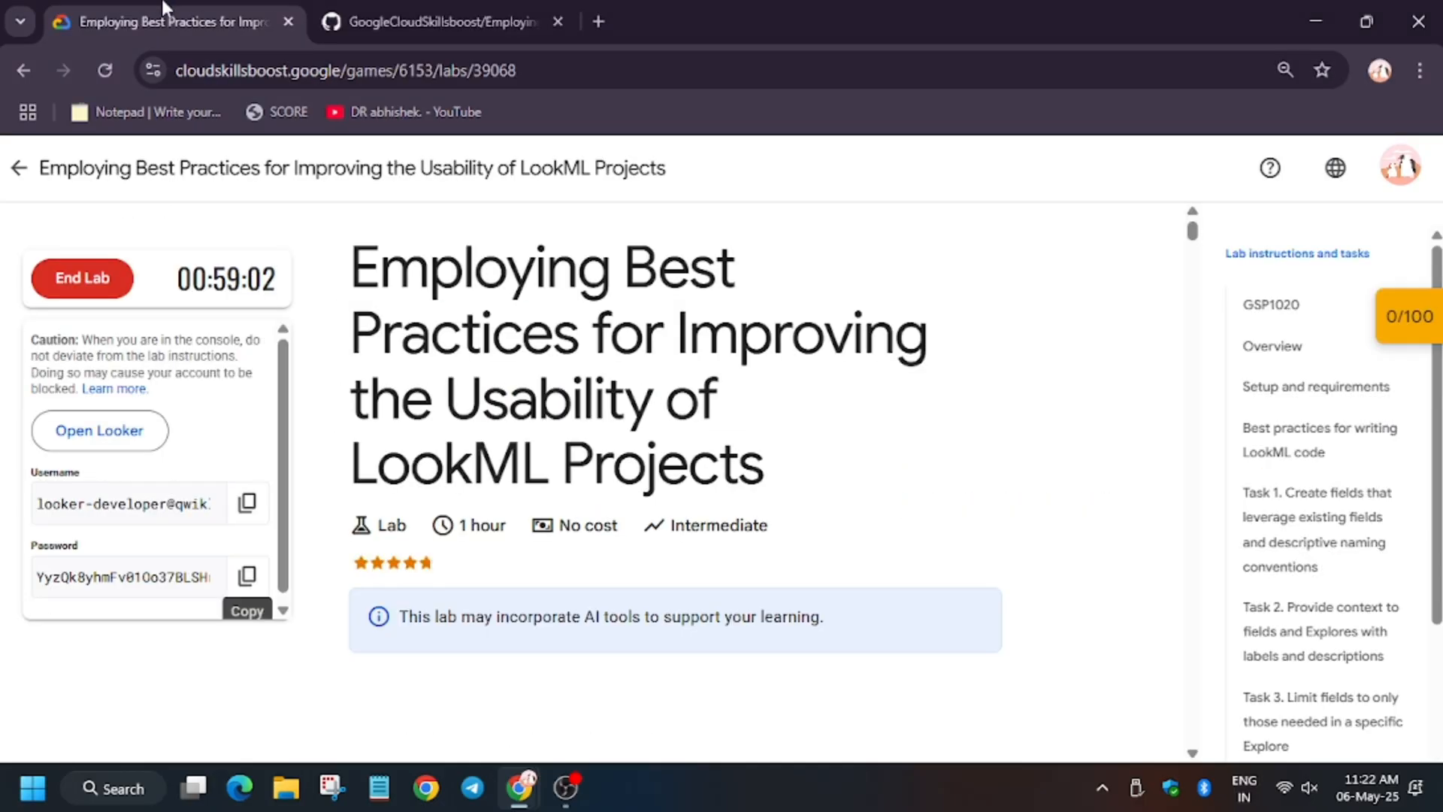
Scroll the lab instructions to Task 1's yesno dimension steps, then return to Looker
scroll("down", 3)
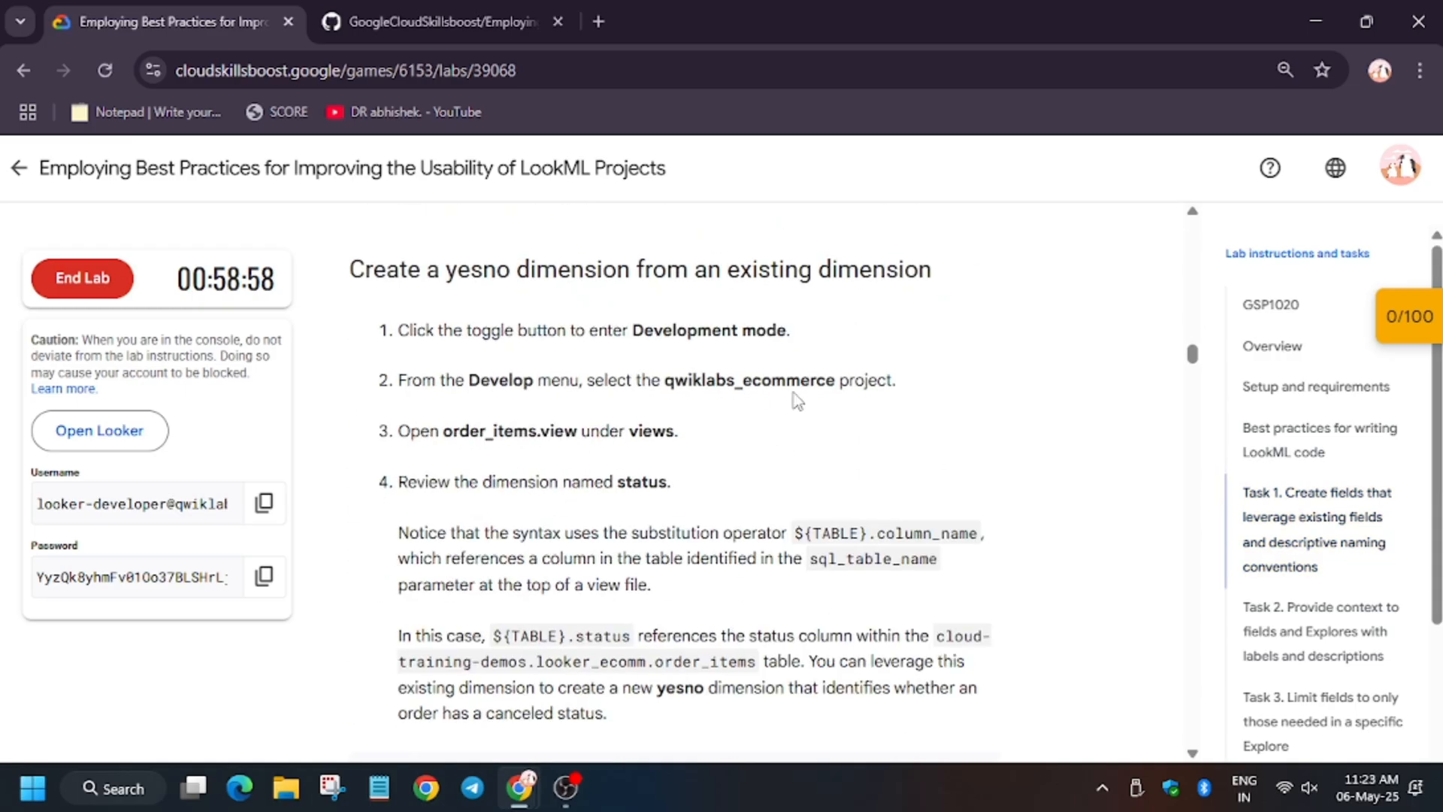
mouse_move(1013, 452)
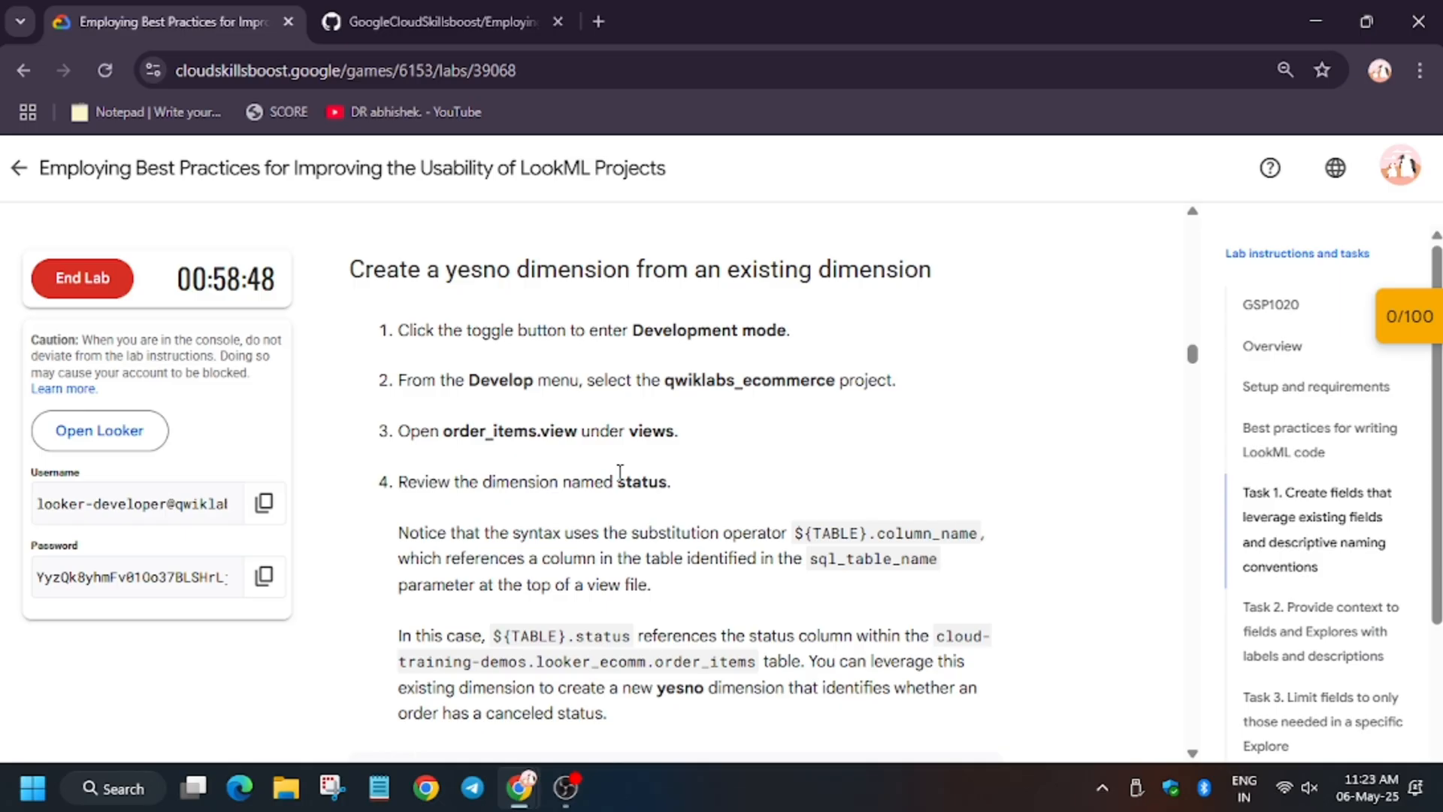
left_click(442, 21)
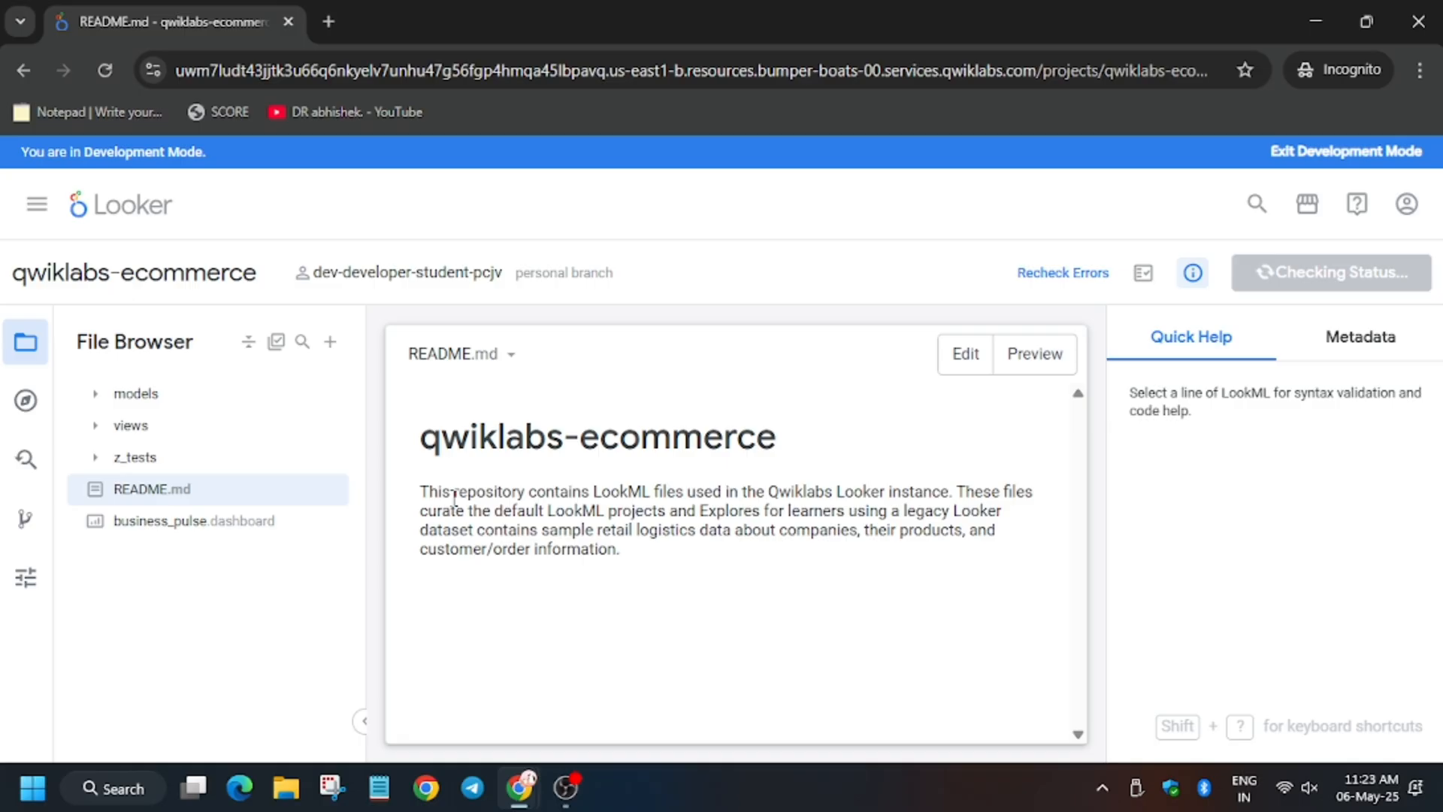
Replace order_items.view's LookML with the completed-orders revenue version and save it
left_click(135, 393)
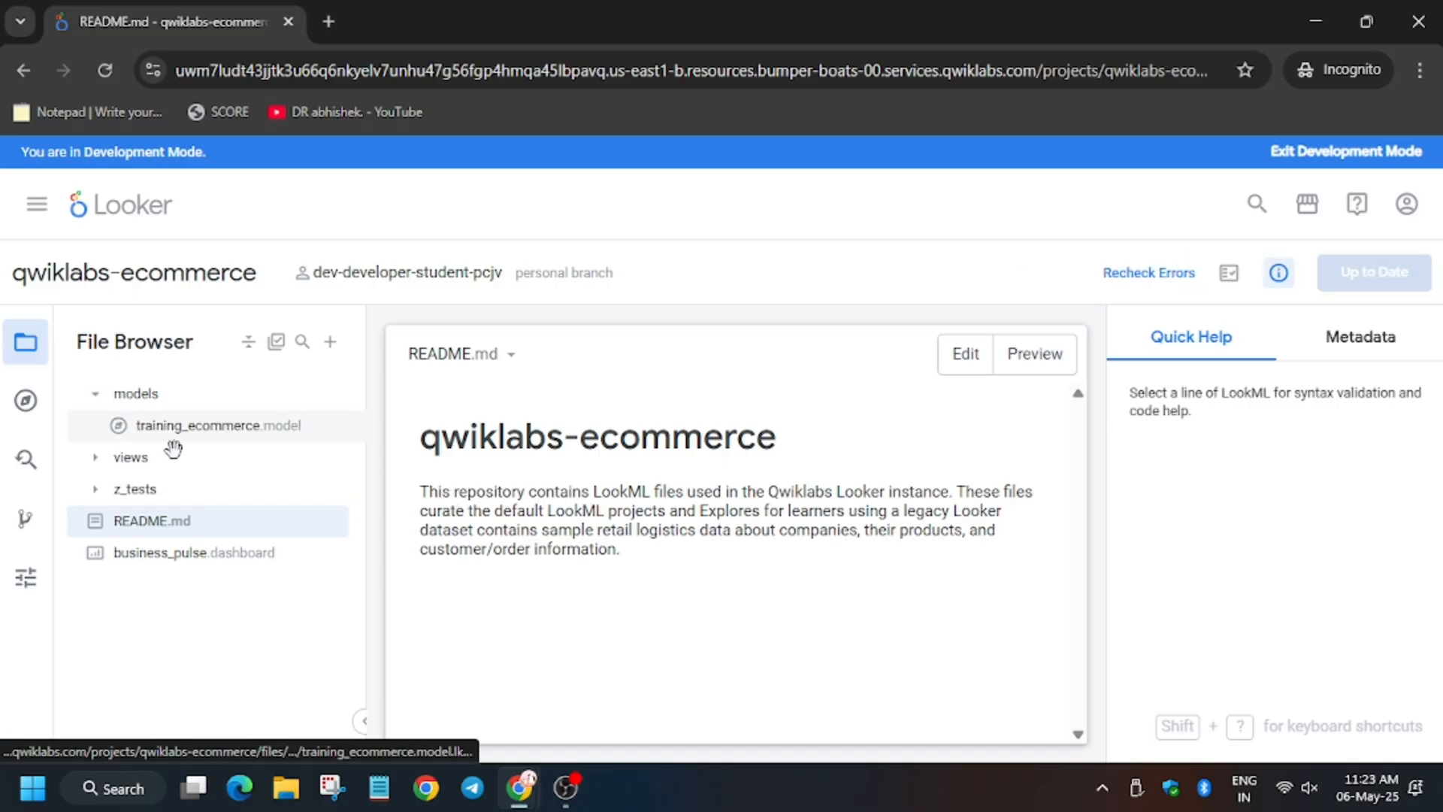
left_click(130, 456)
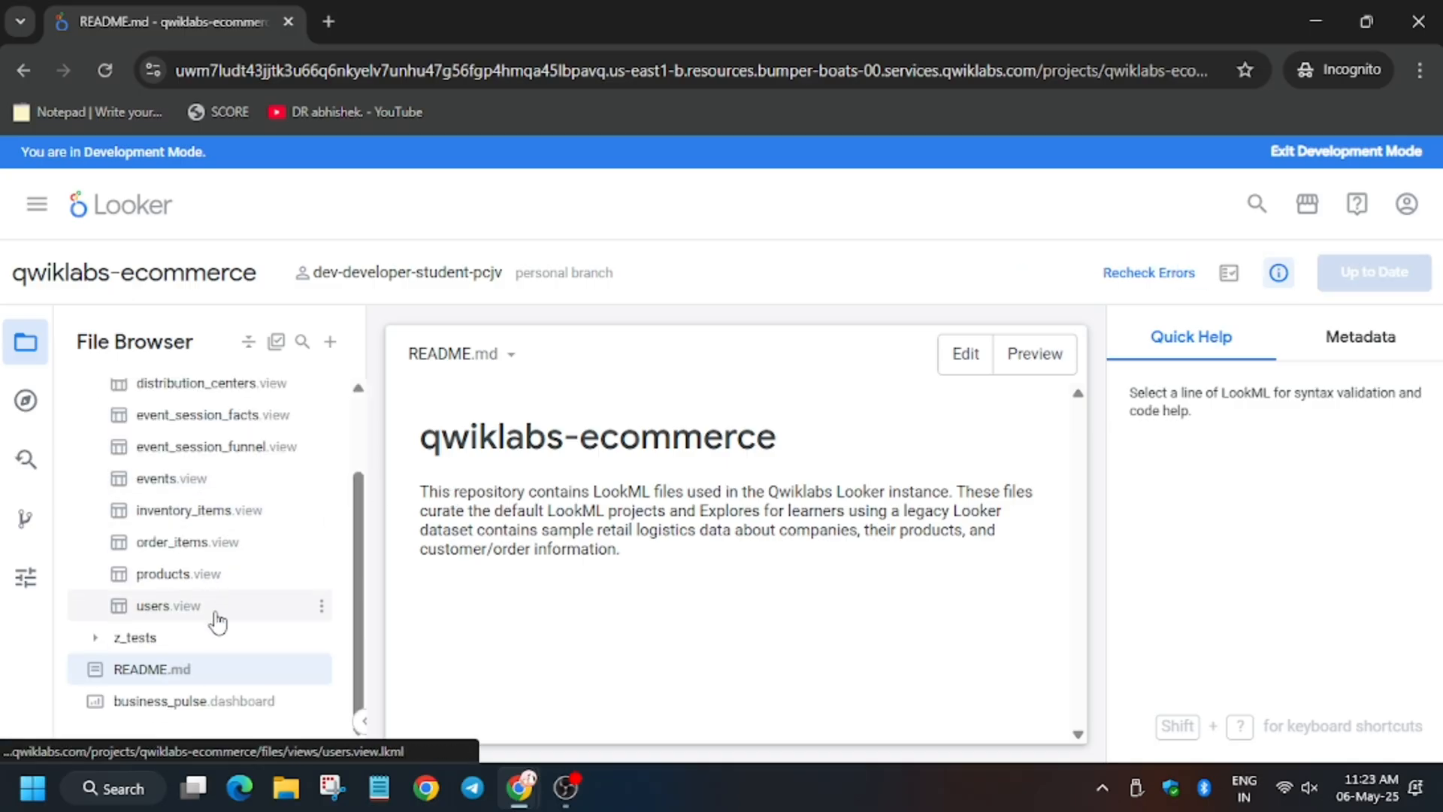
left_click(188, 541)
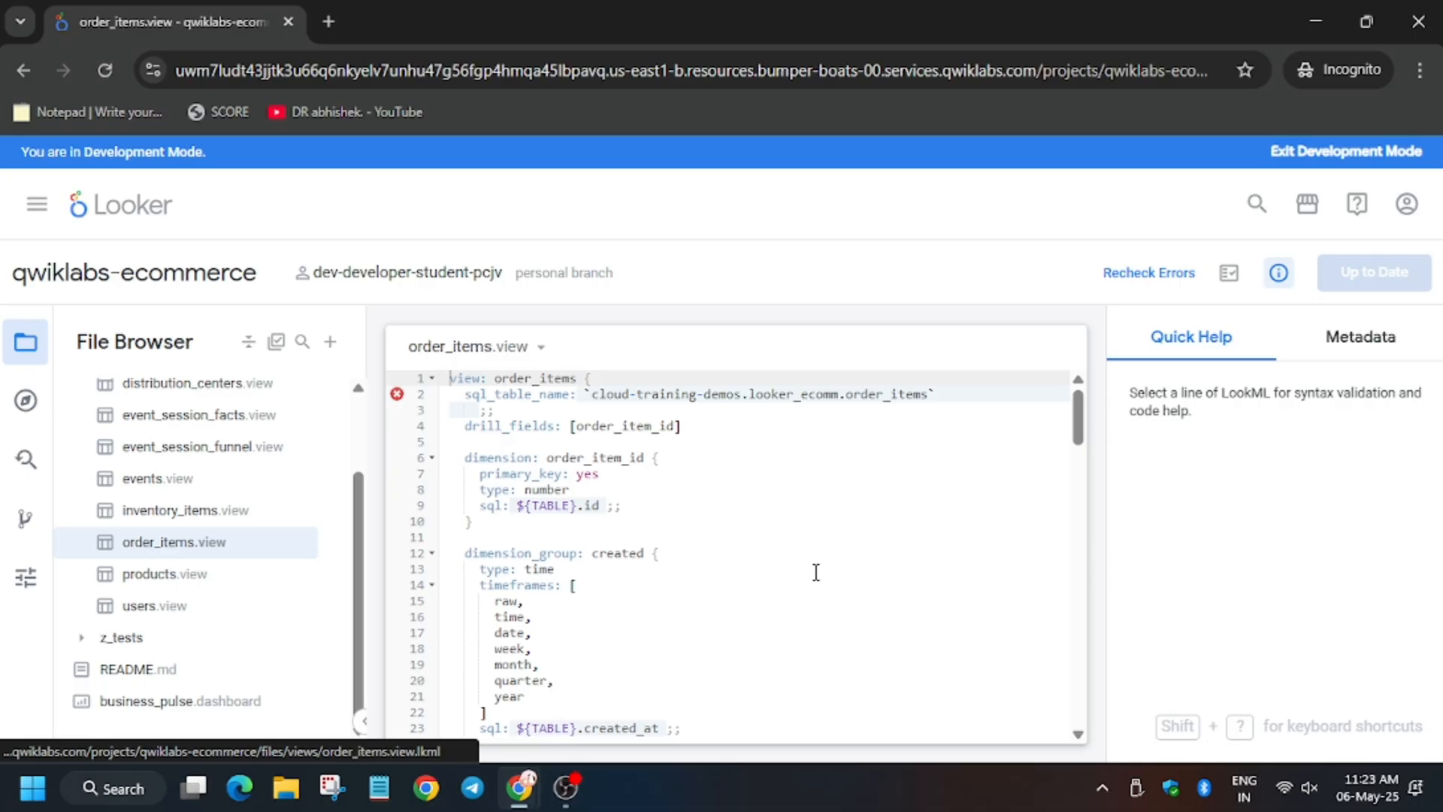
left_click(442, 21)
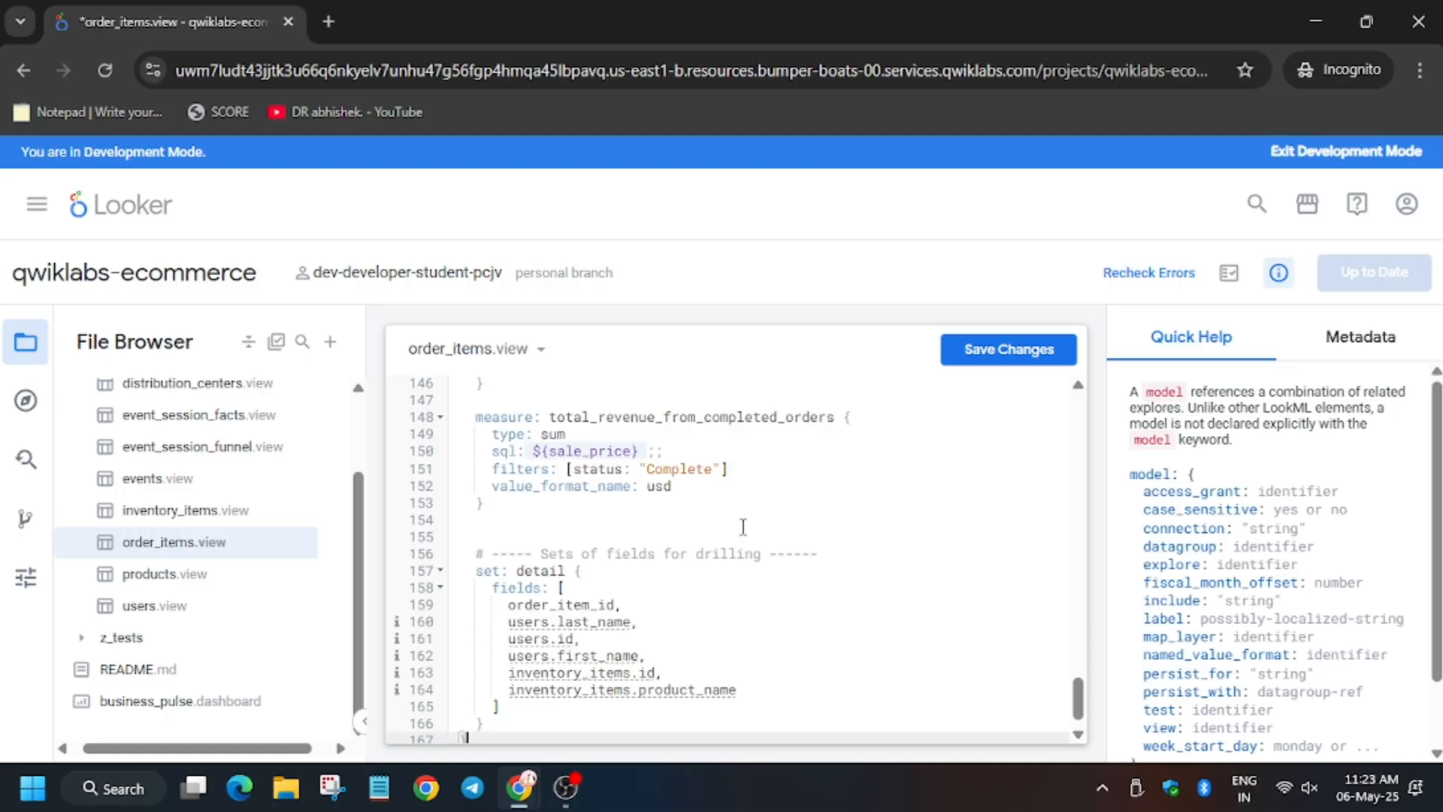
scroll("up", 3)
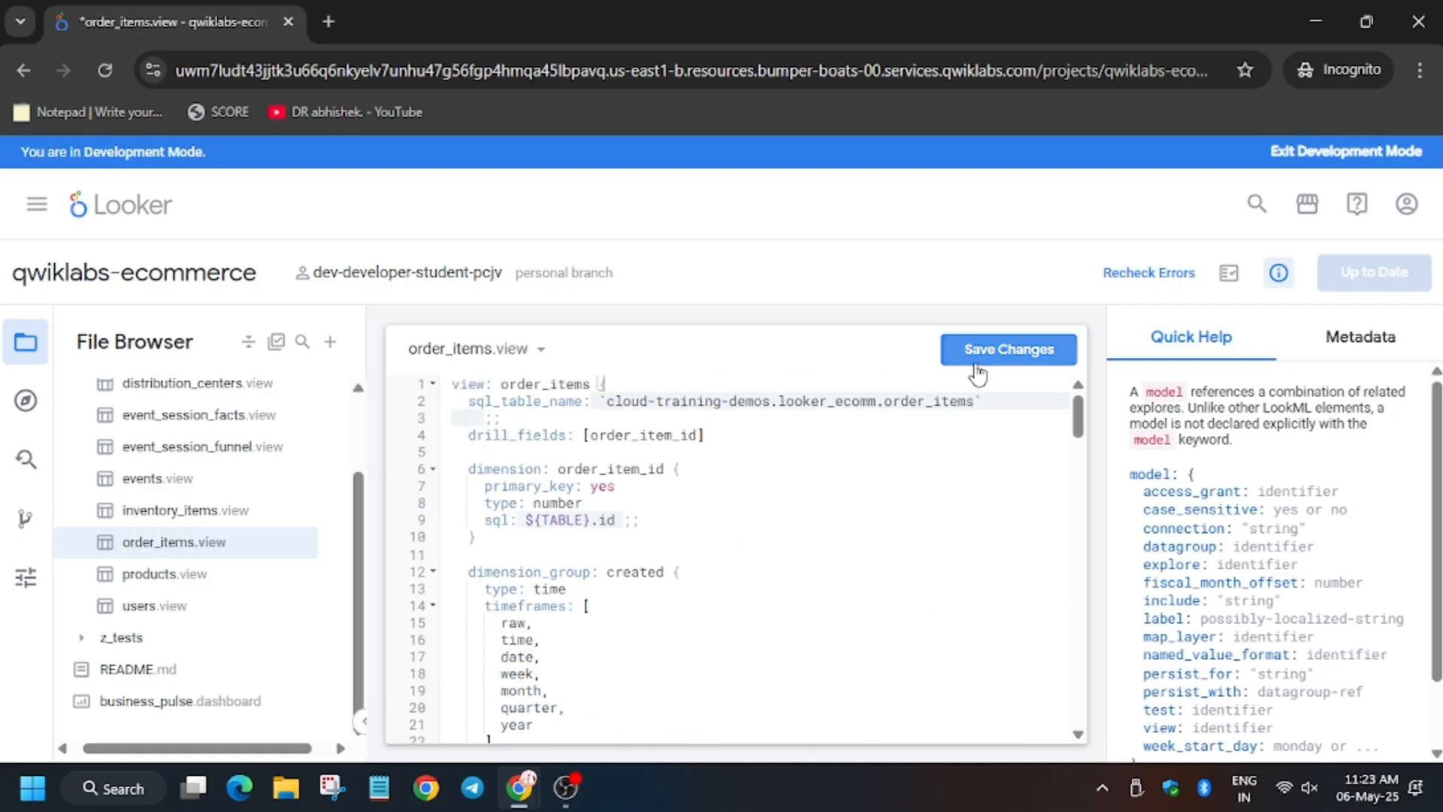
left_click(442, 21)
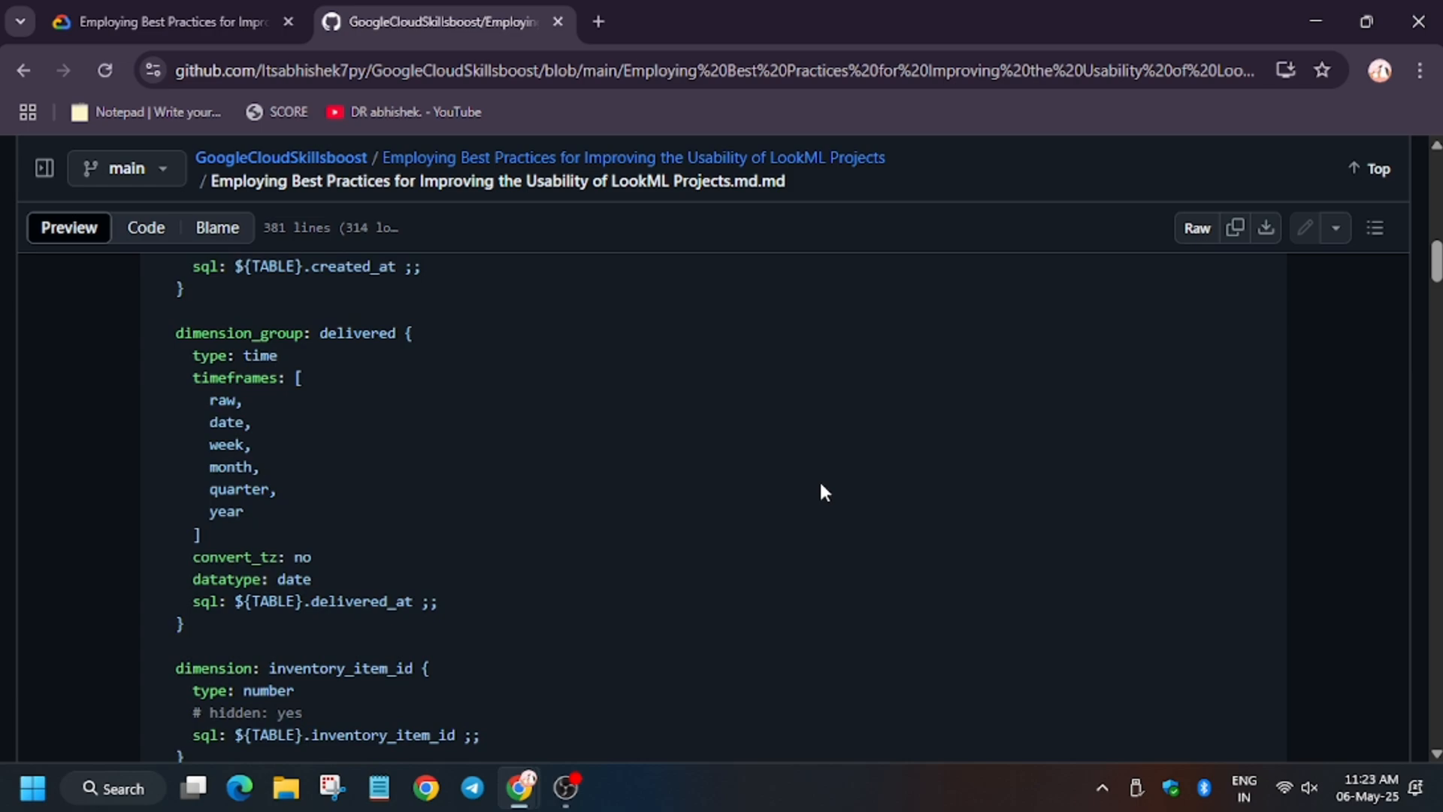
Save the new users.view code and scroll the guide to the training_ecommerce model section
scroll("down", 3)
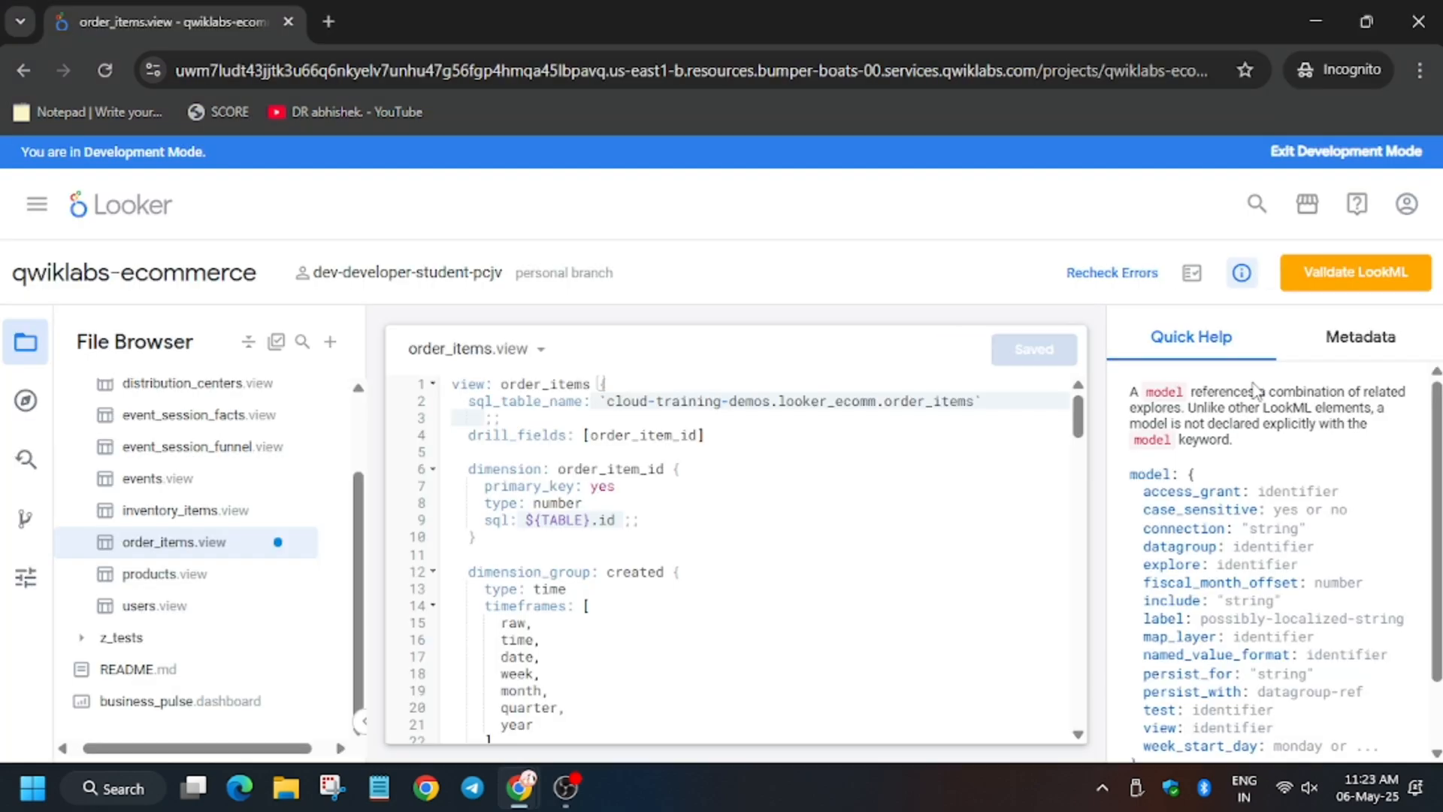
mouse_move(153, 604)
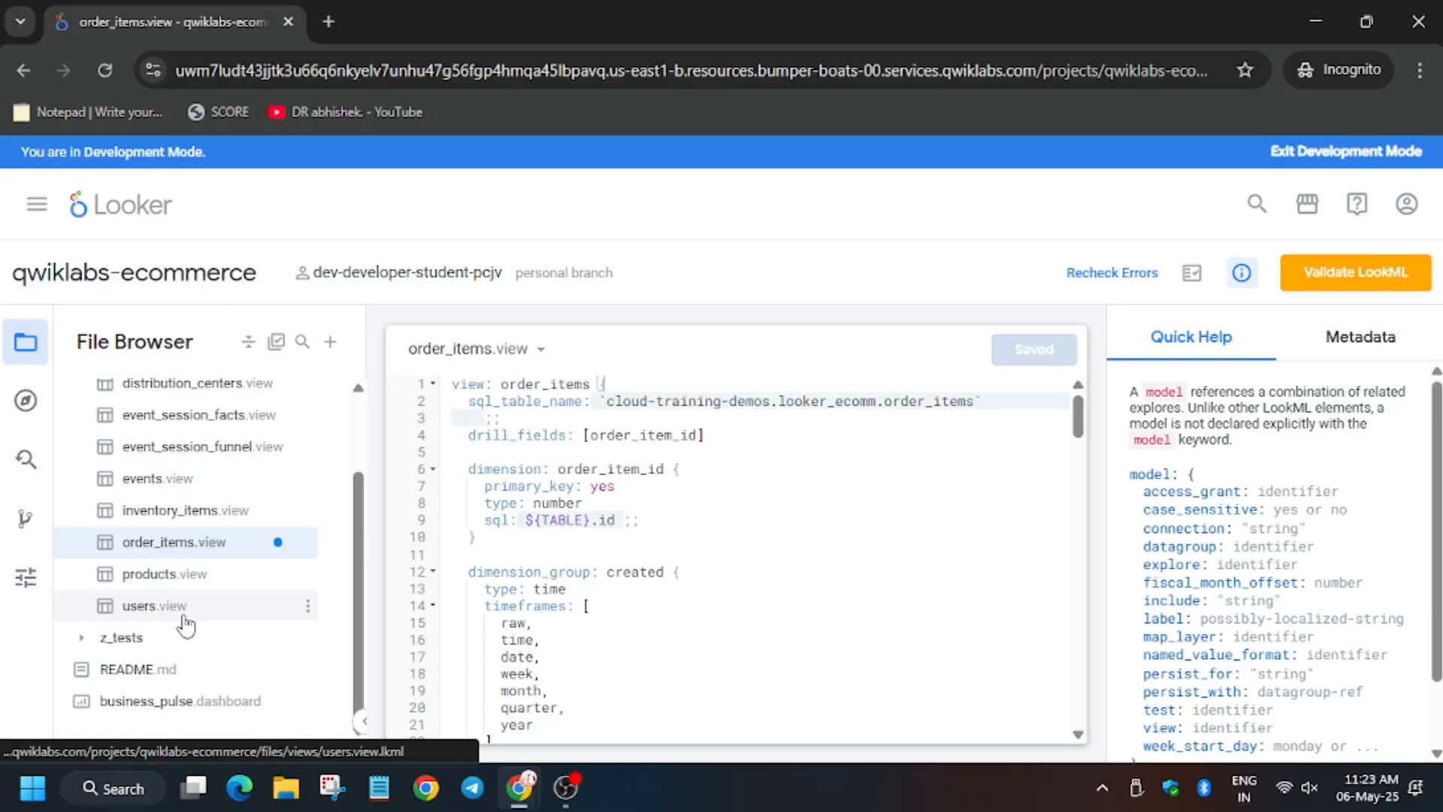
left_click(154, 605)
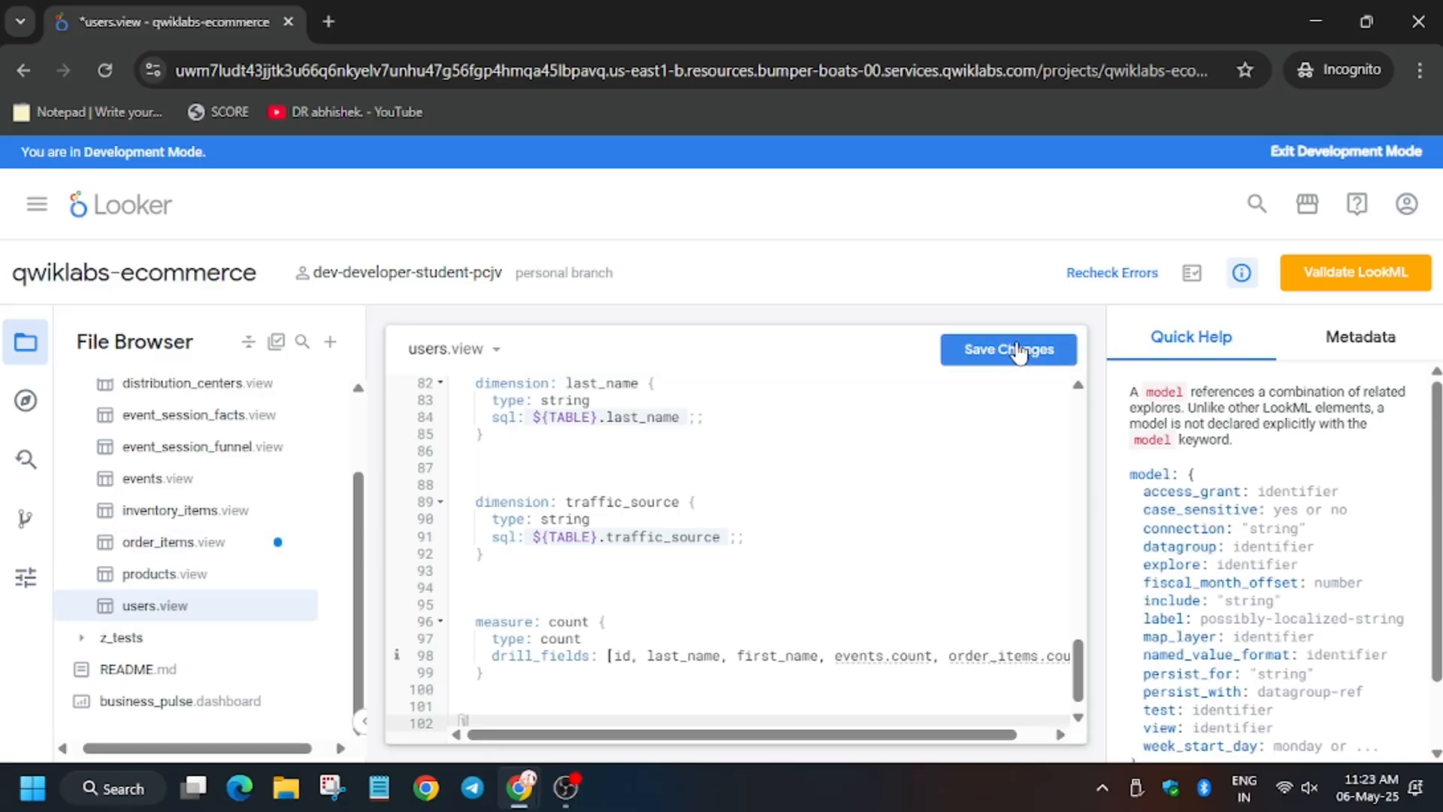
left_click(442, 21)
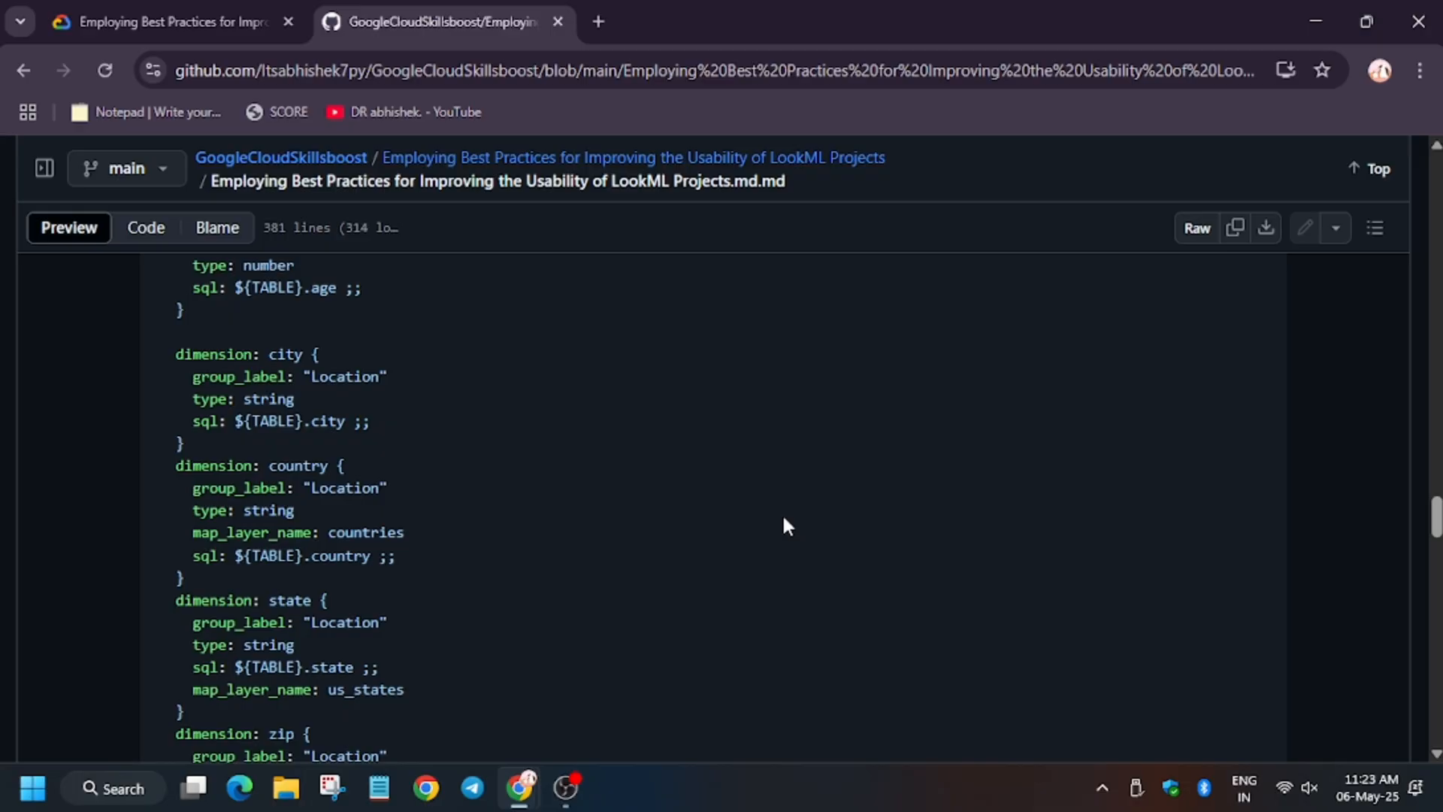
scroll("down", 3)
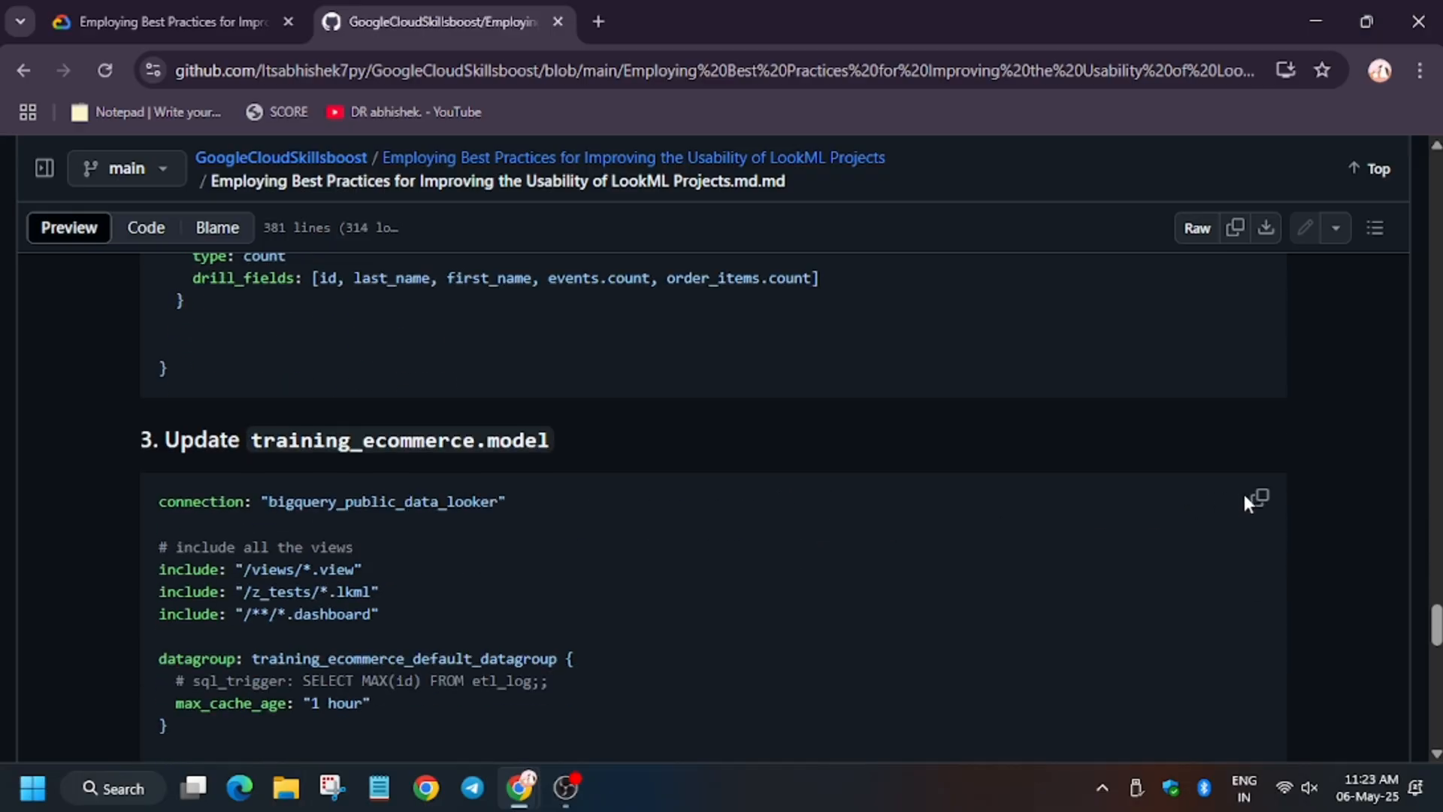
scroll("down", 3)
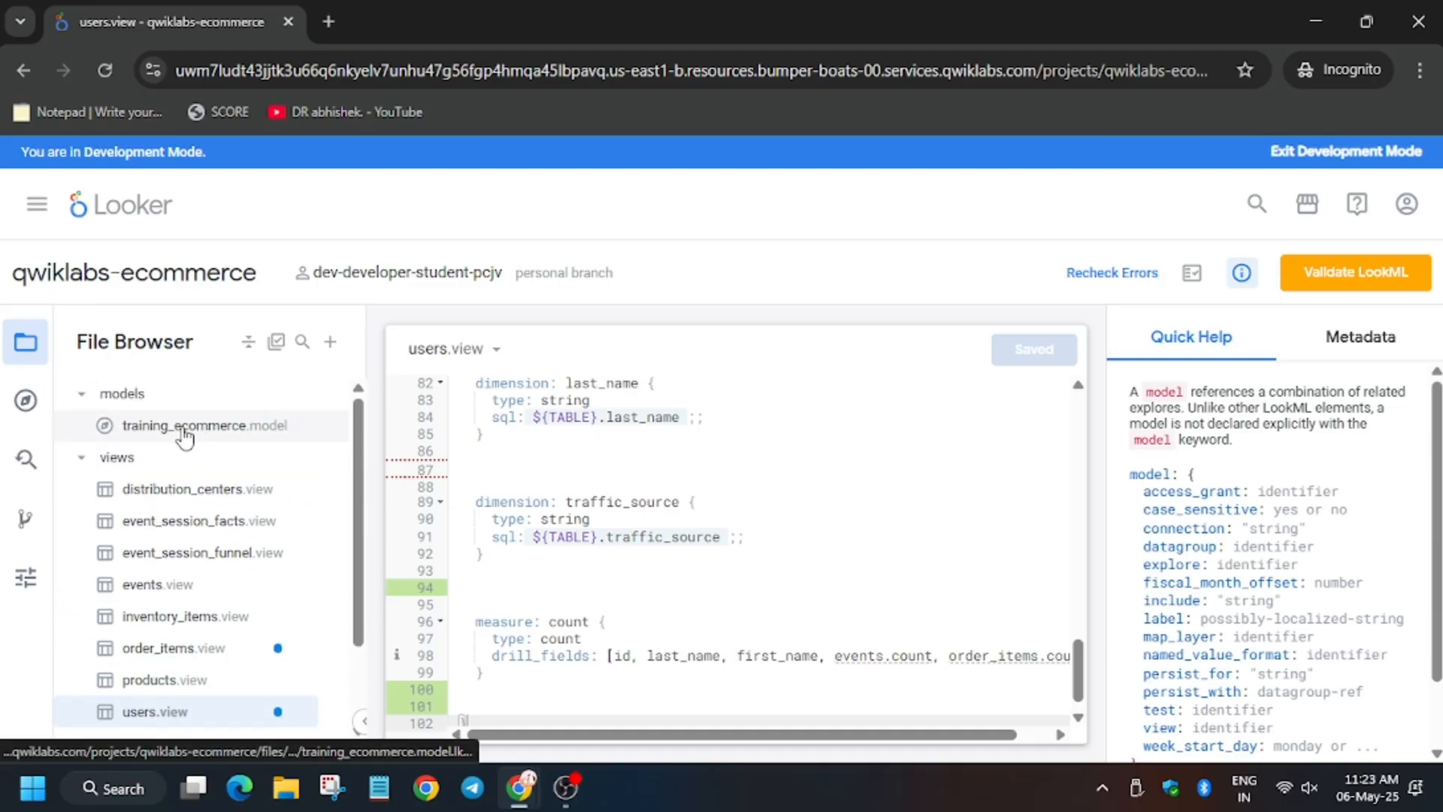
Save the updated training_ecommerce model, validate LookML with no errors, and start committing
left_click(204, 424)
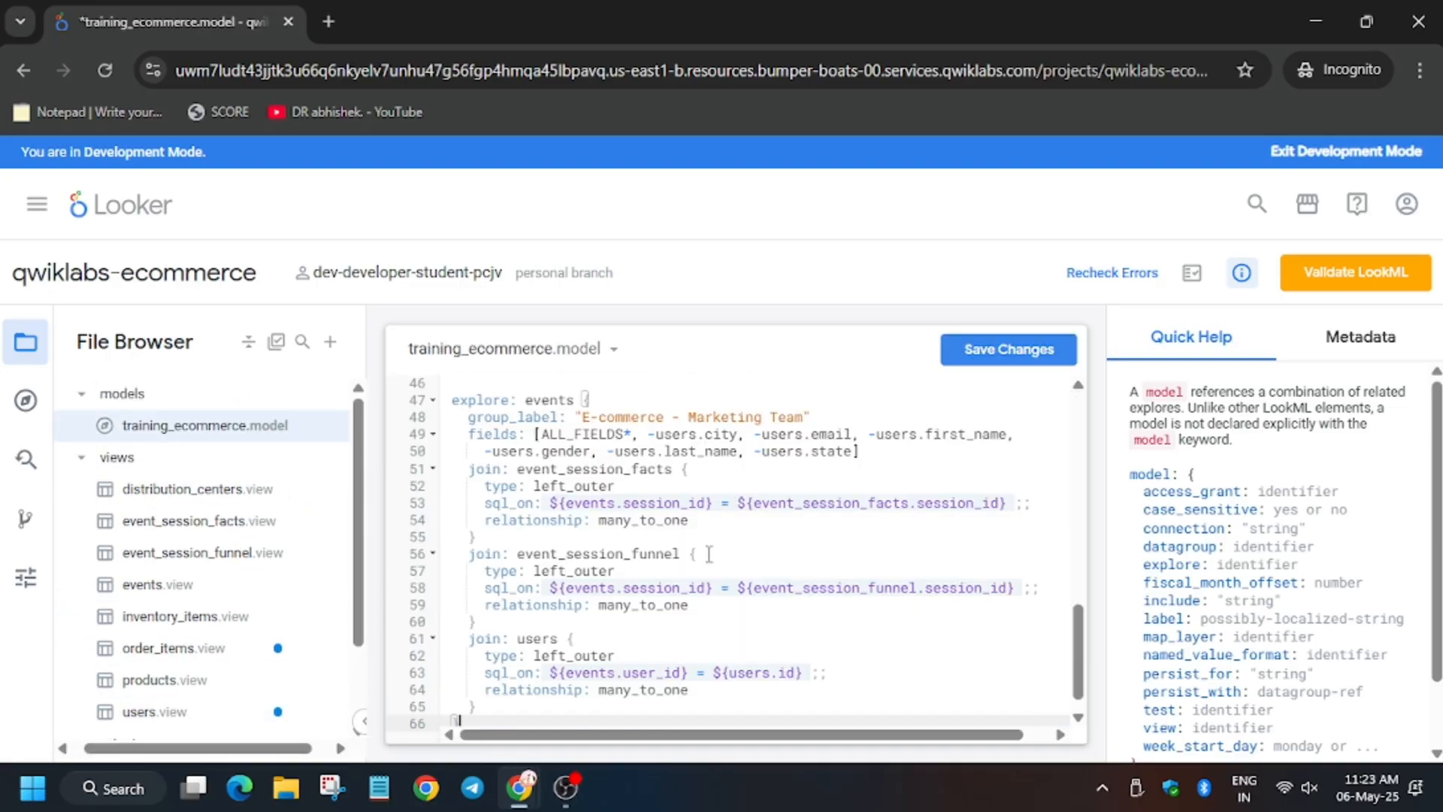
left_click(1008, 349)
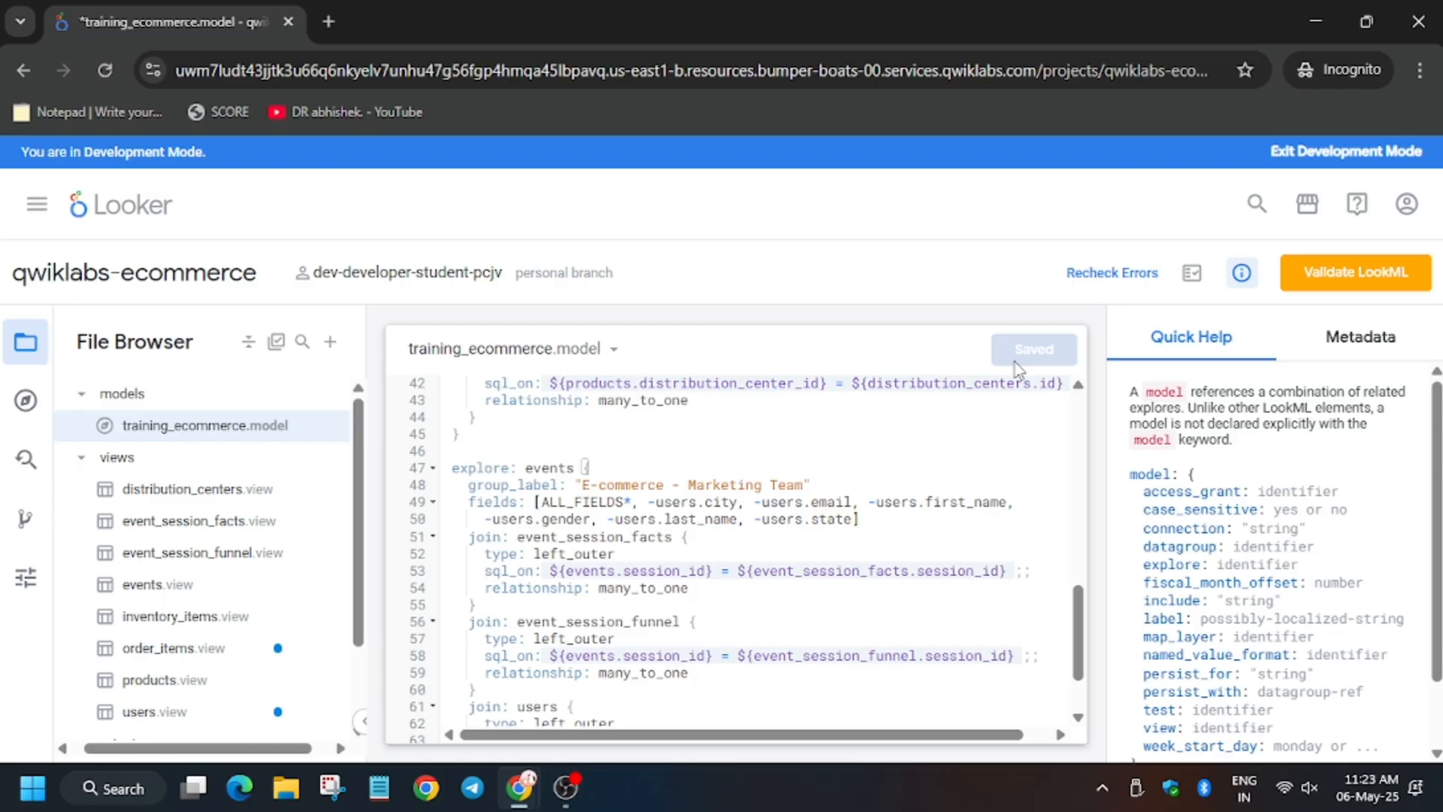
left_click(442, 21)
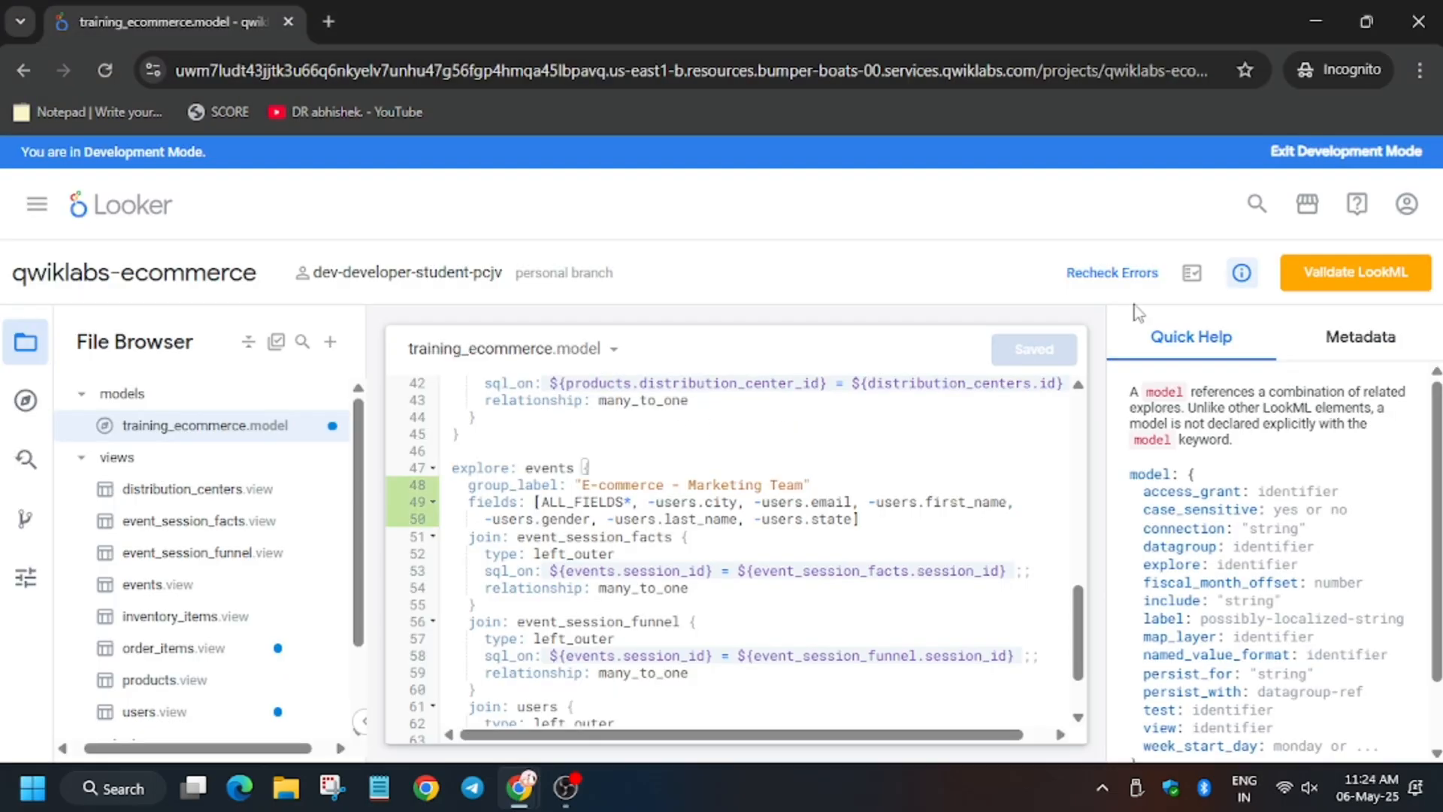
left_click(1355, 272)
type("aa")
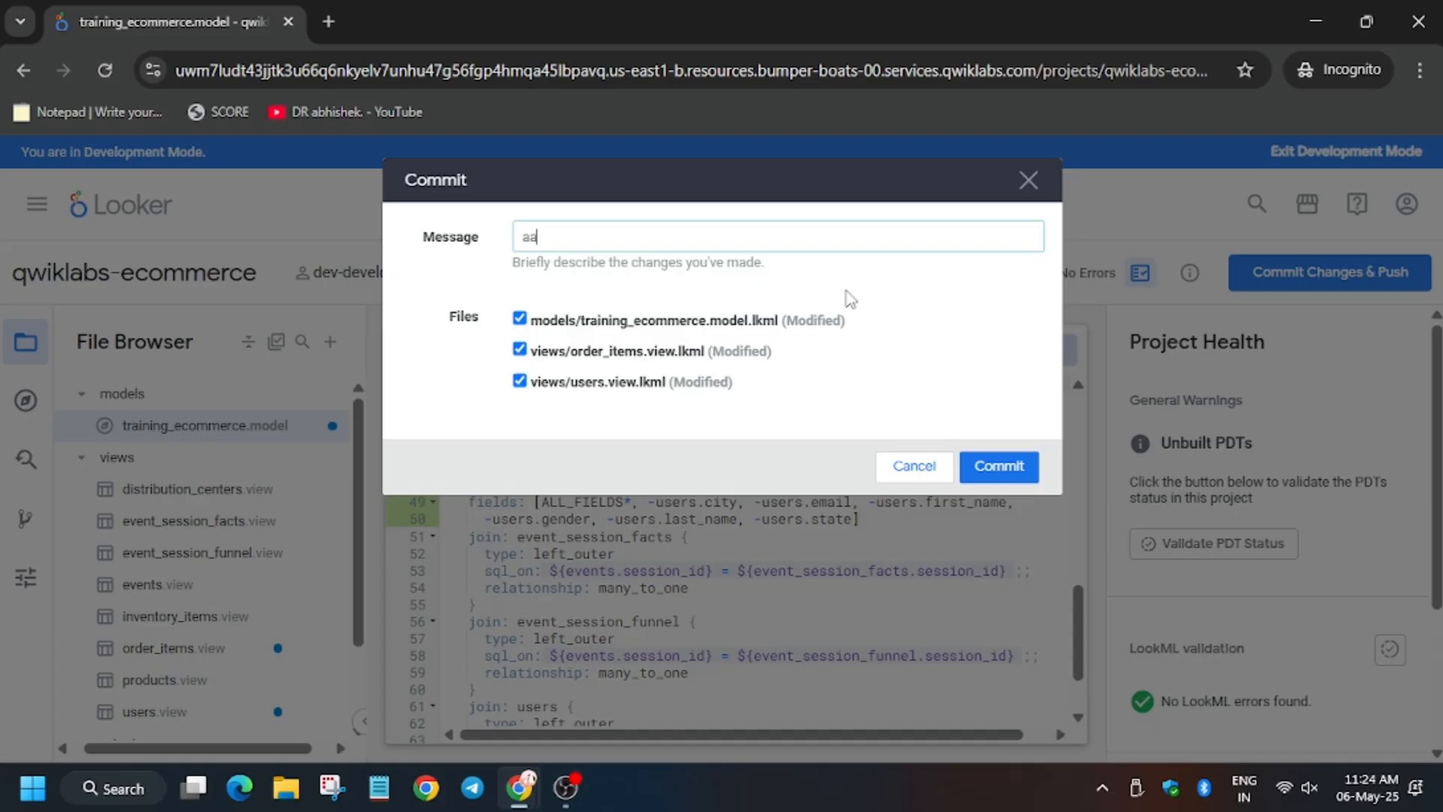
Commit all three modified LookML files with the message 'the channel'
type("subscribe toi dr")
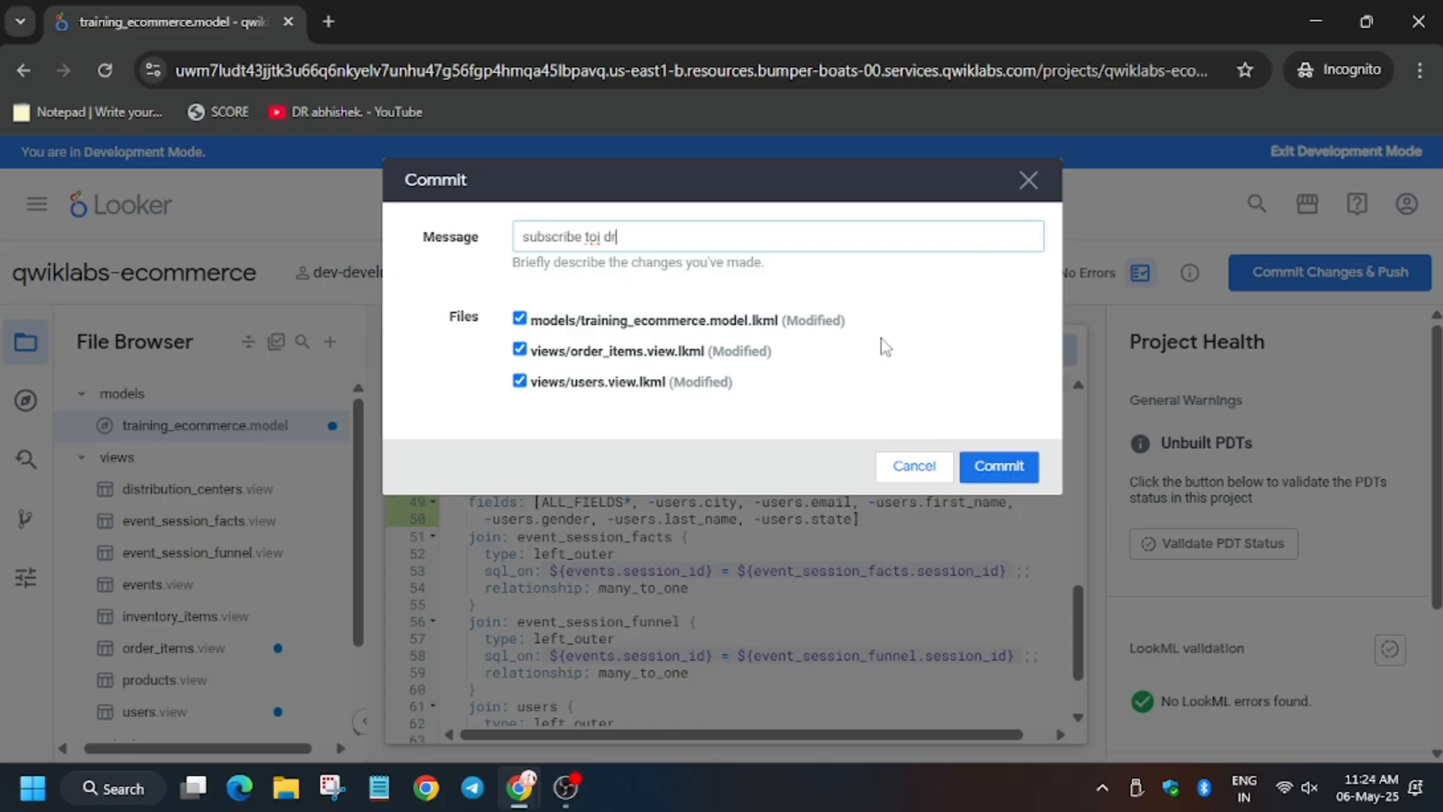
key("Backspace")
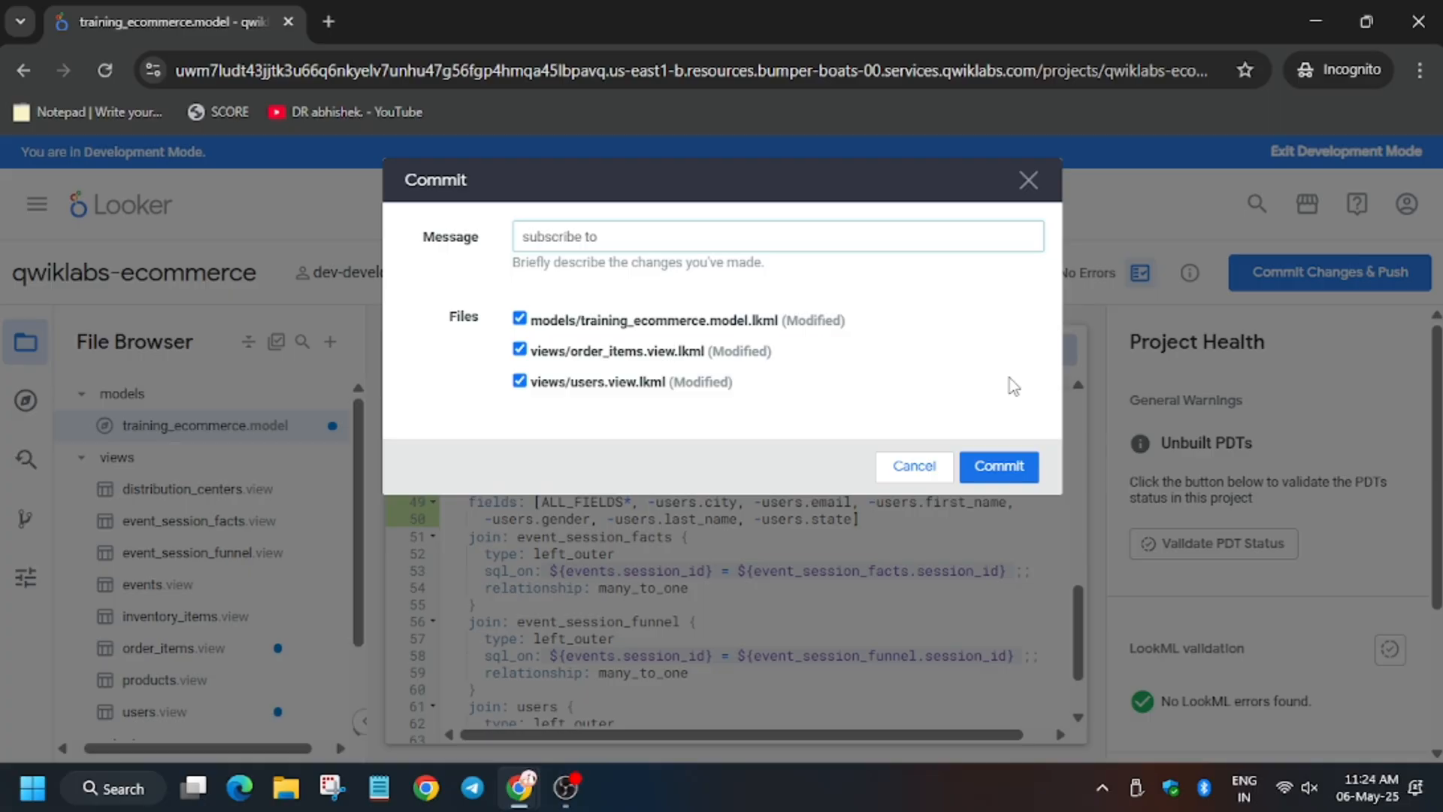
type("the channel")
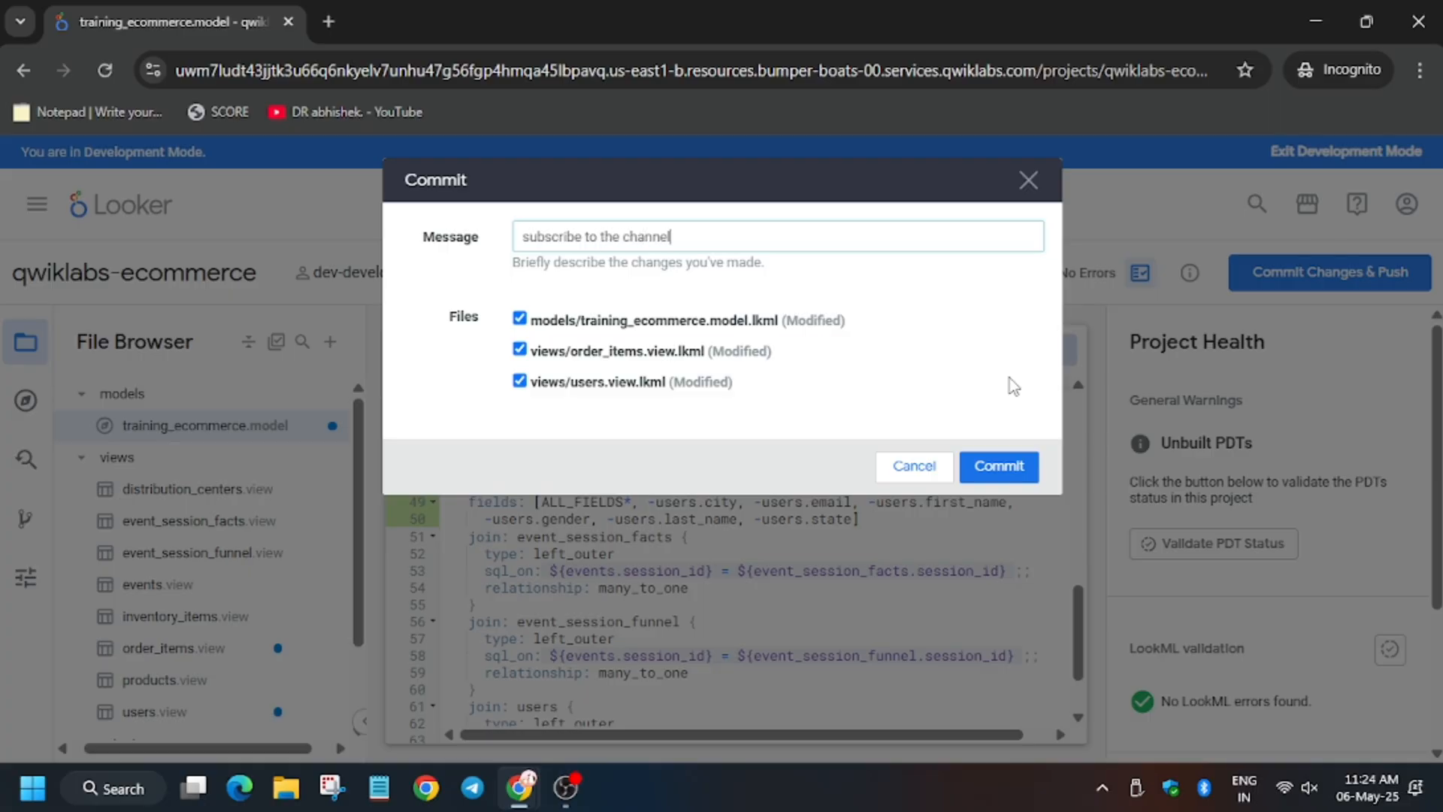
mouse_move(997, 451)
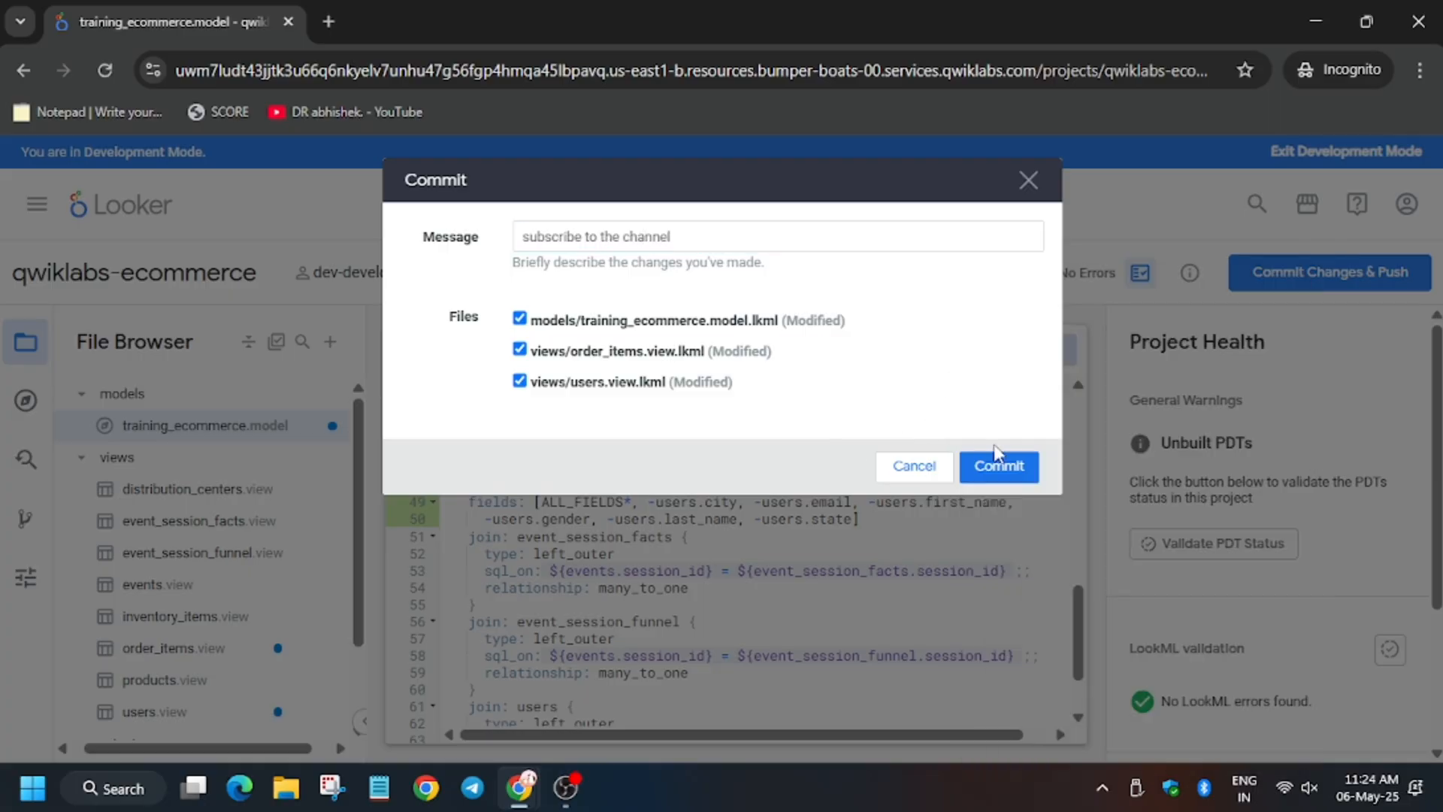
left_click(997, 466)
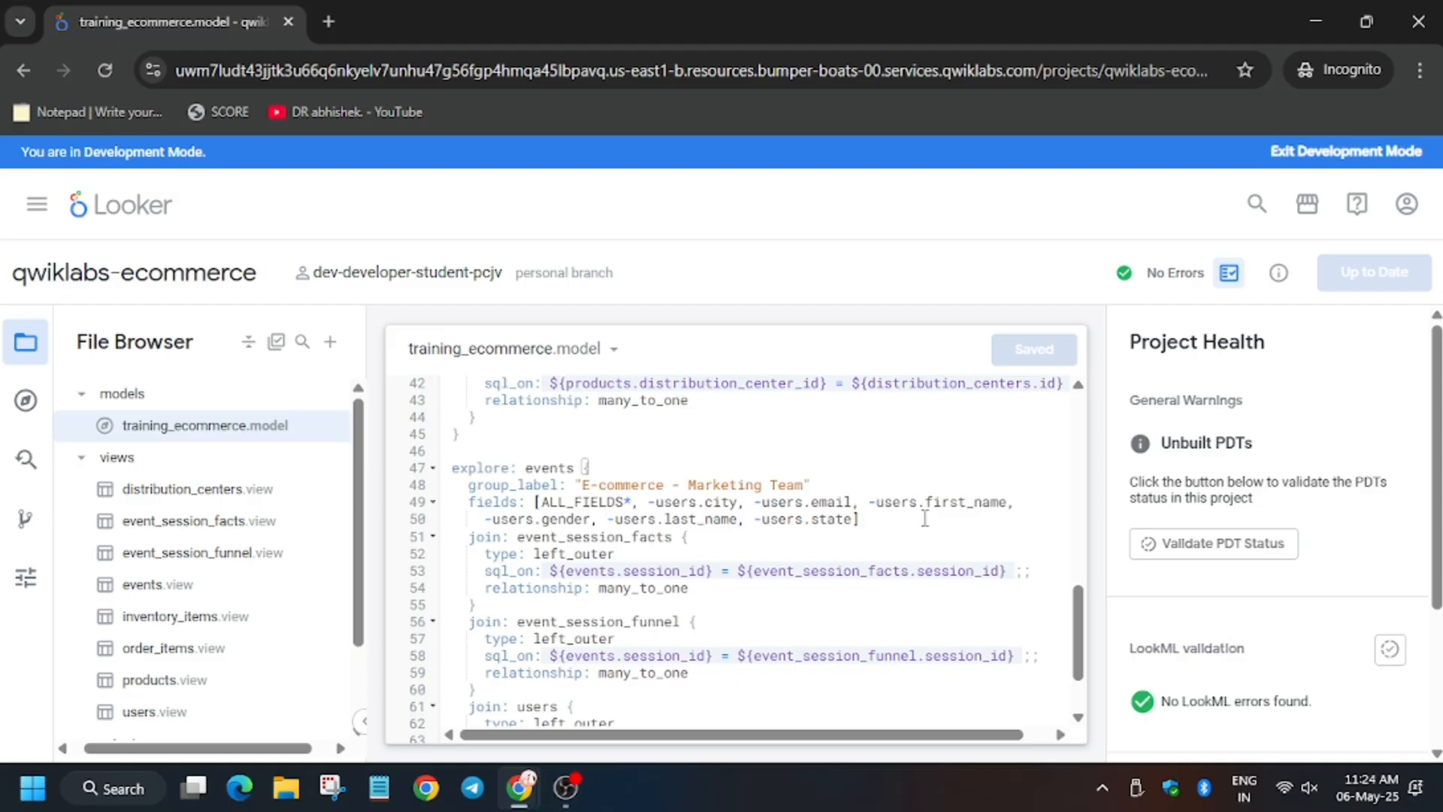
Open the lab's checkpoint list from the 0/100 score badge and run Check my progress
left_click(176, 21)
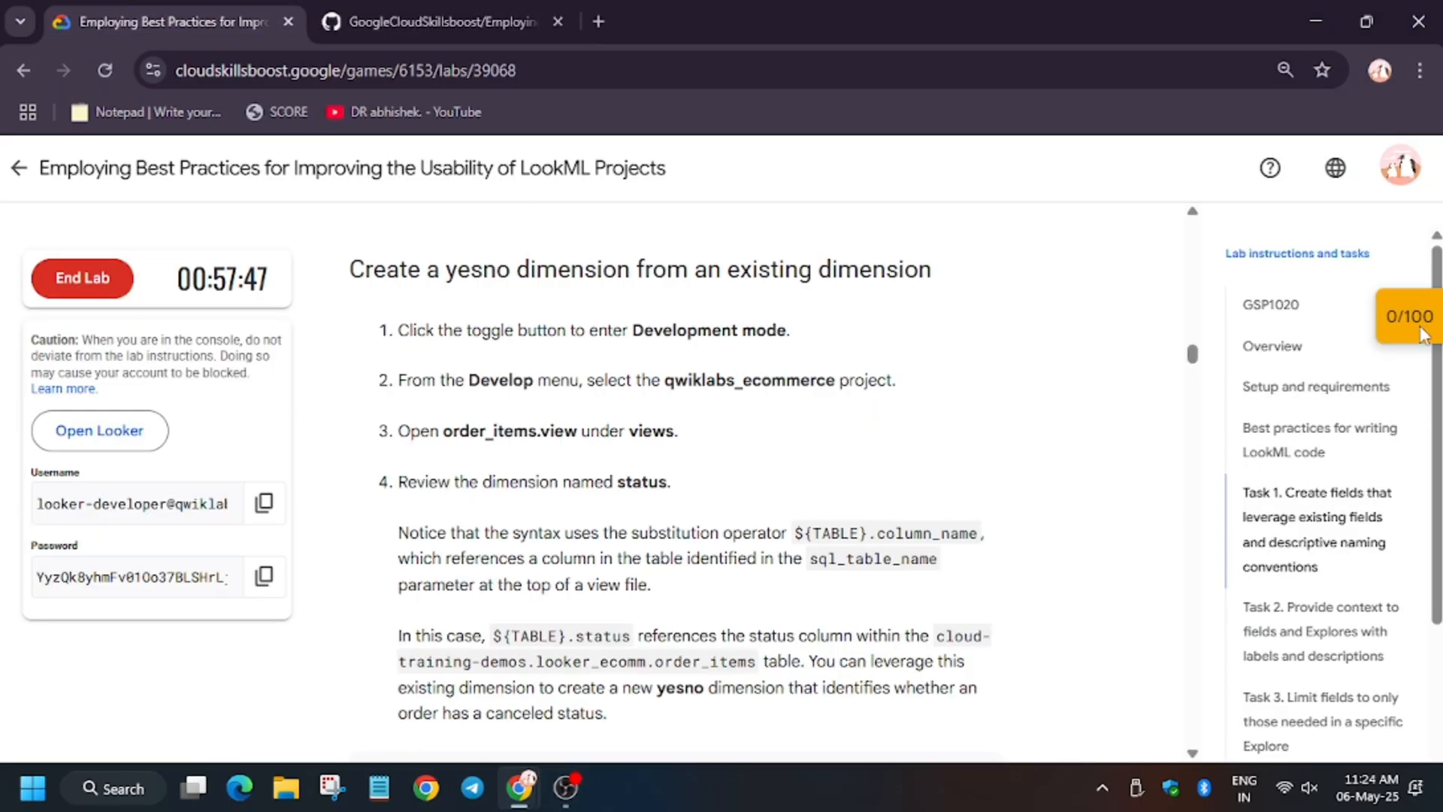
left_click(1409, 315)
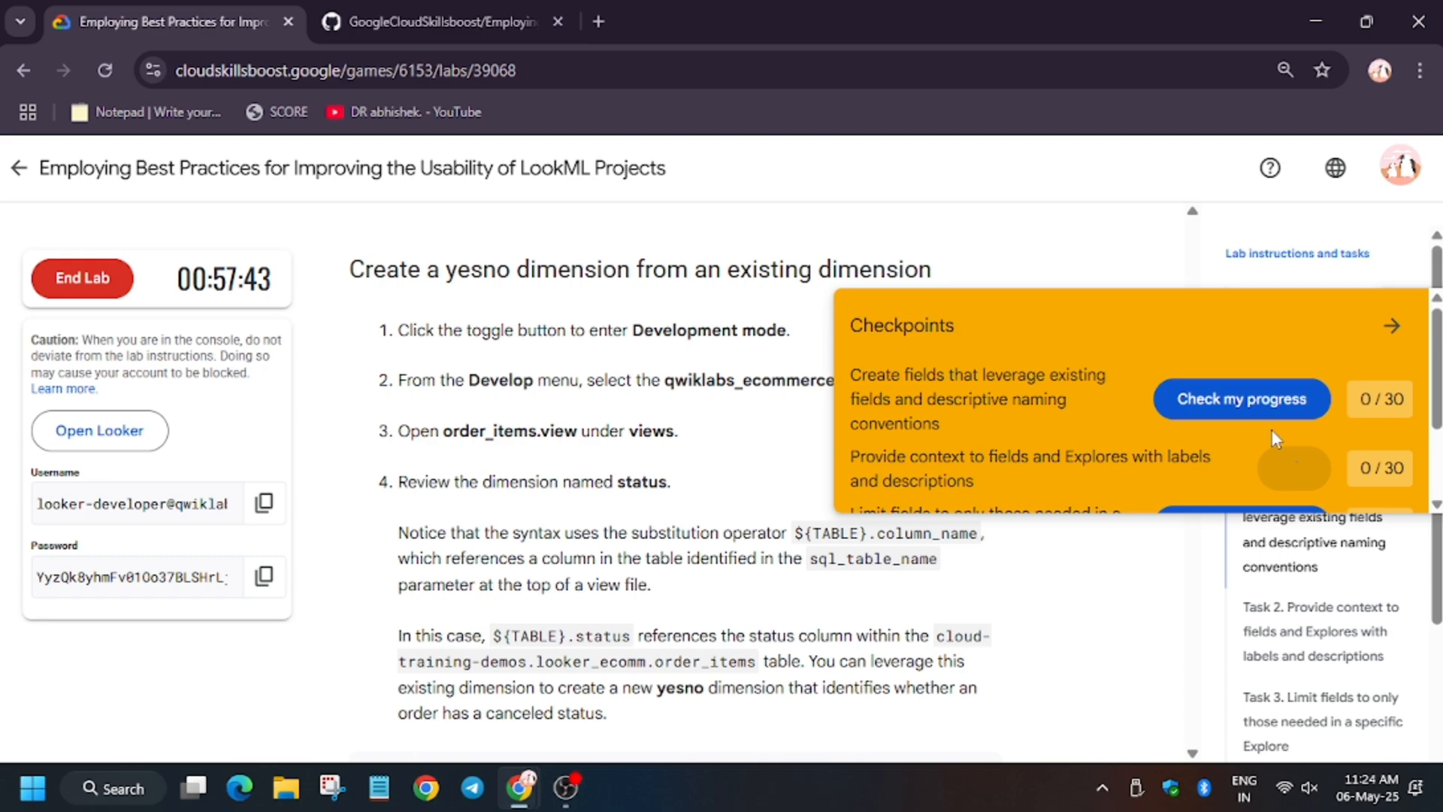
scroll("down", 3)
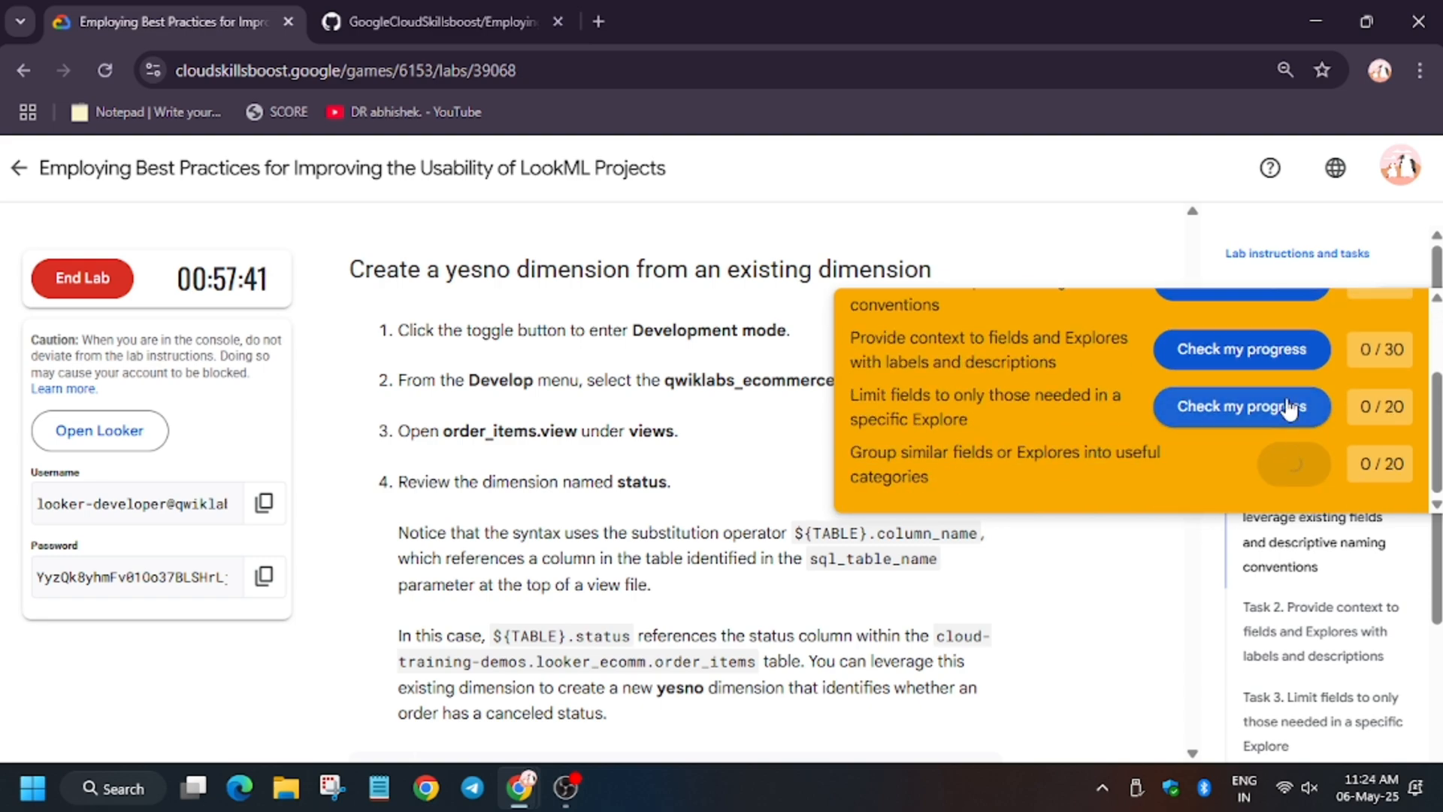
scroll("up", 3)
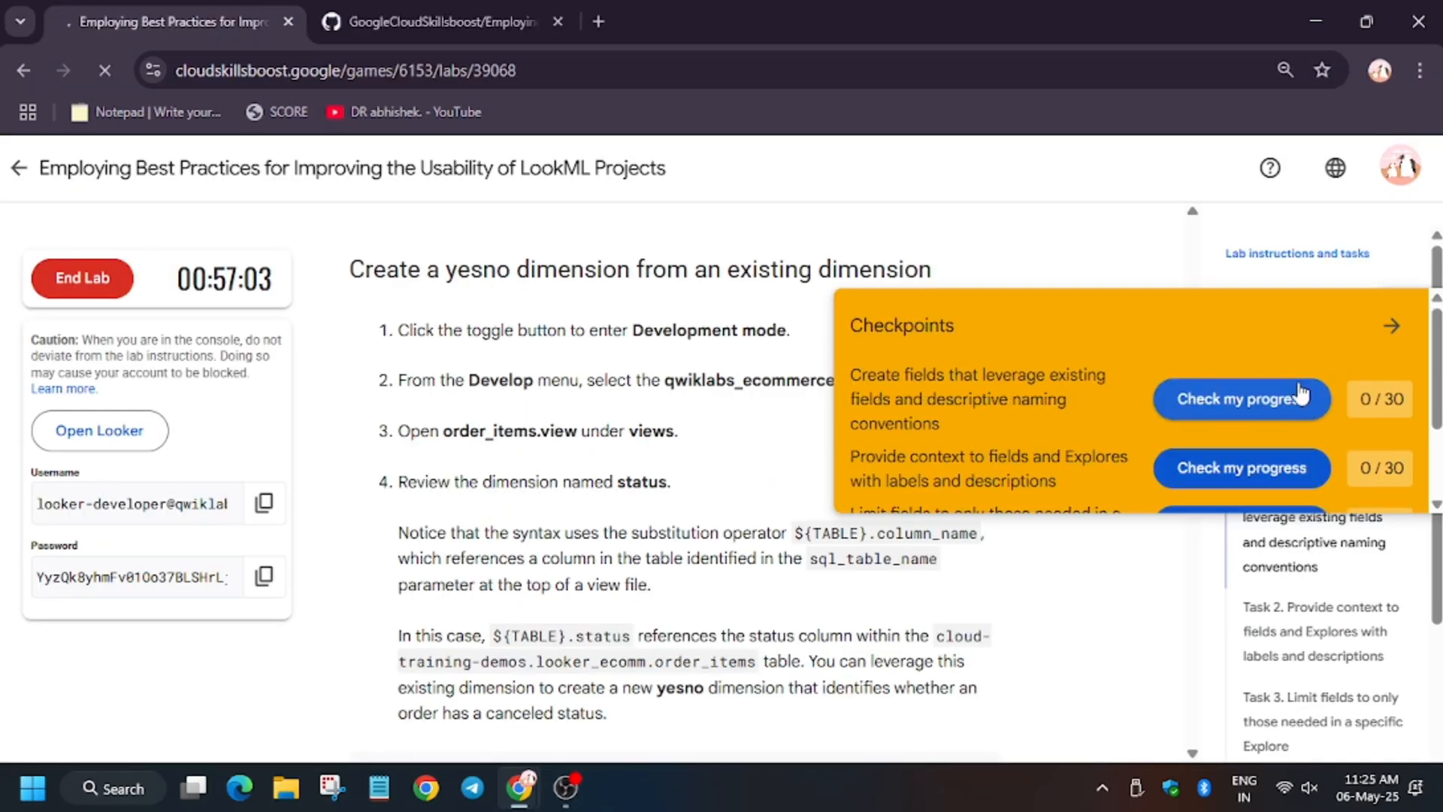
left_click(1242, 398)
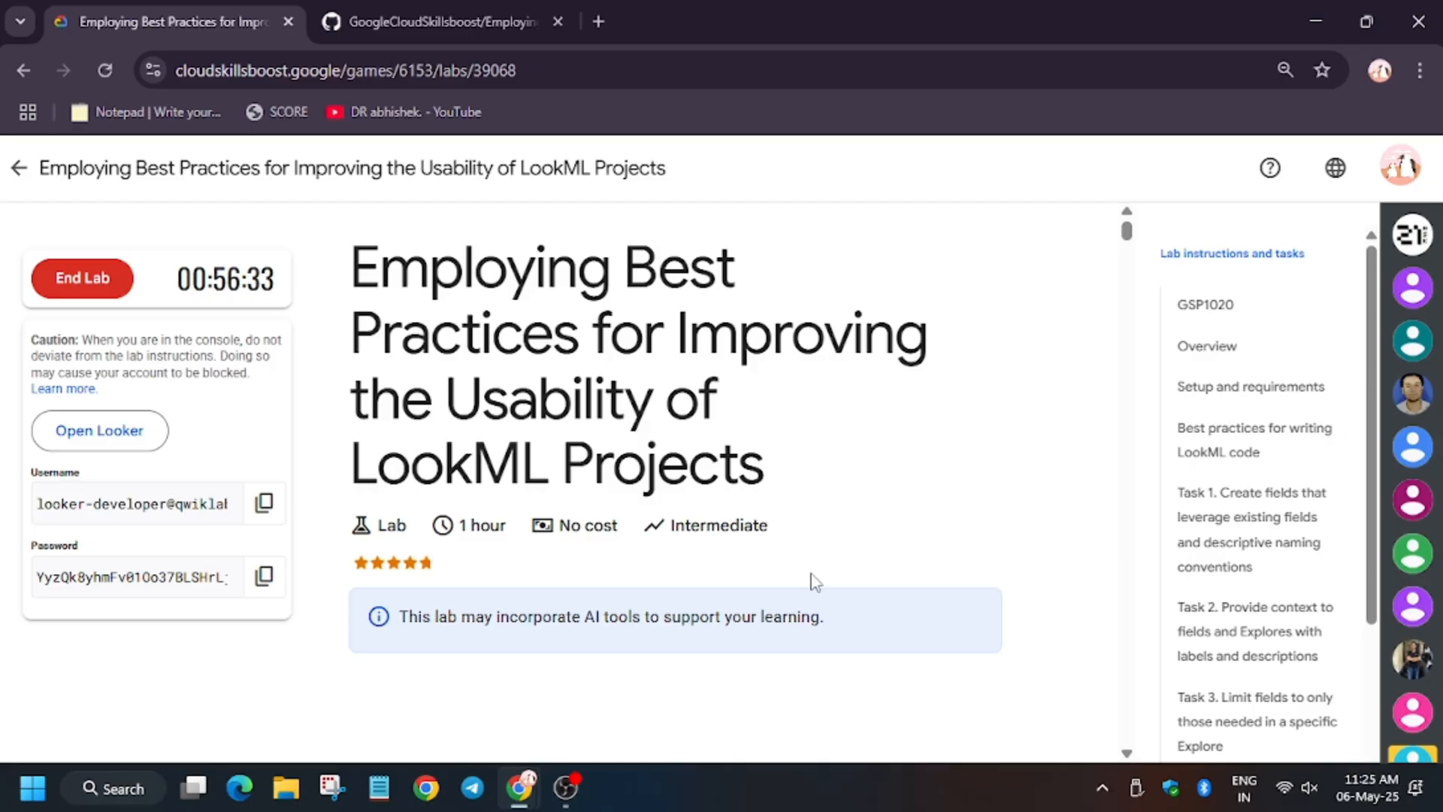
Return to the top of the lab page to see the 100/100 score
left_click(287, 111)
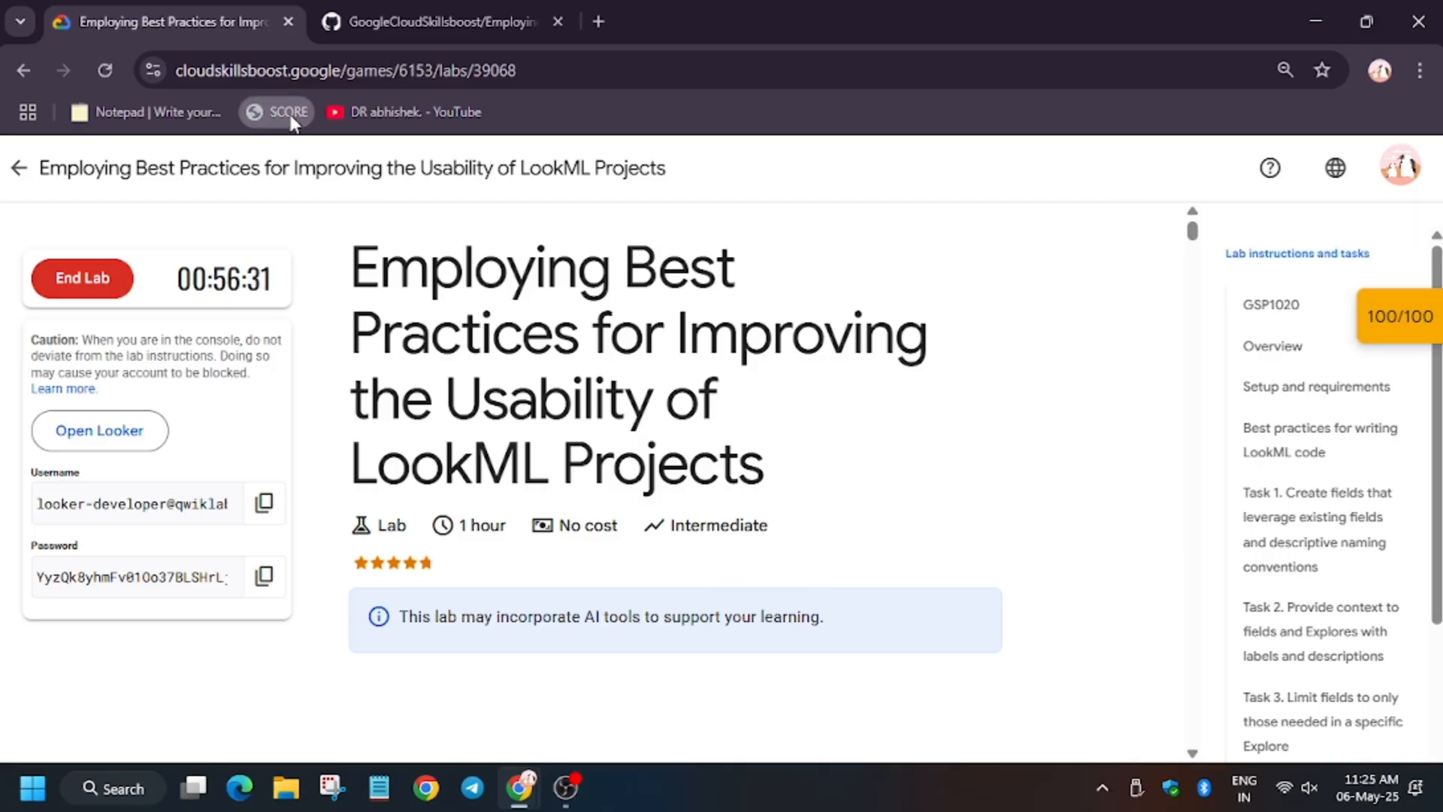
mouse_move(794, 430)
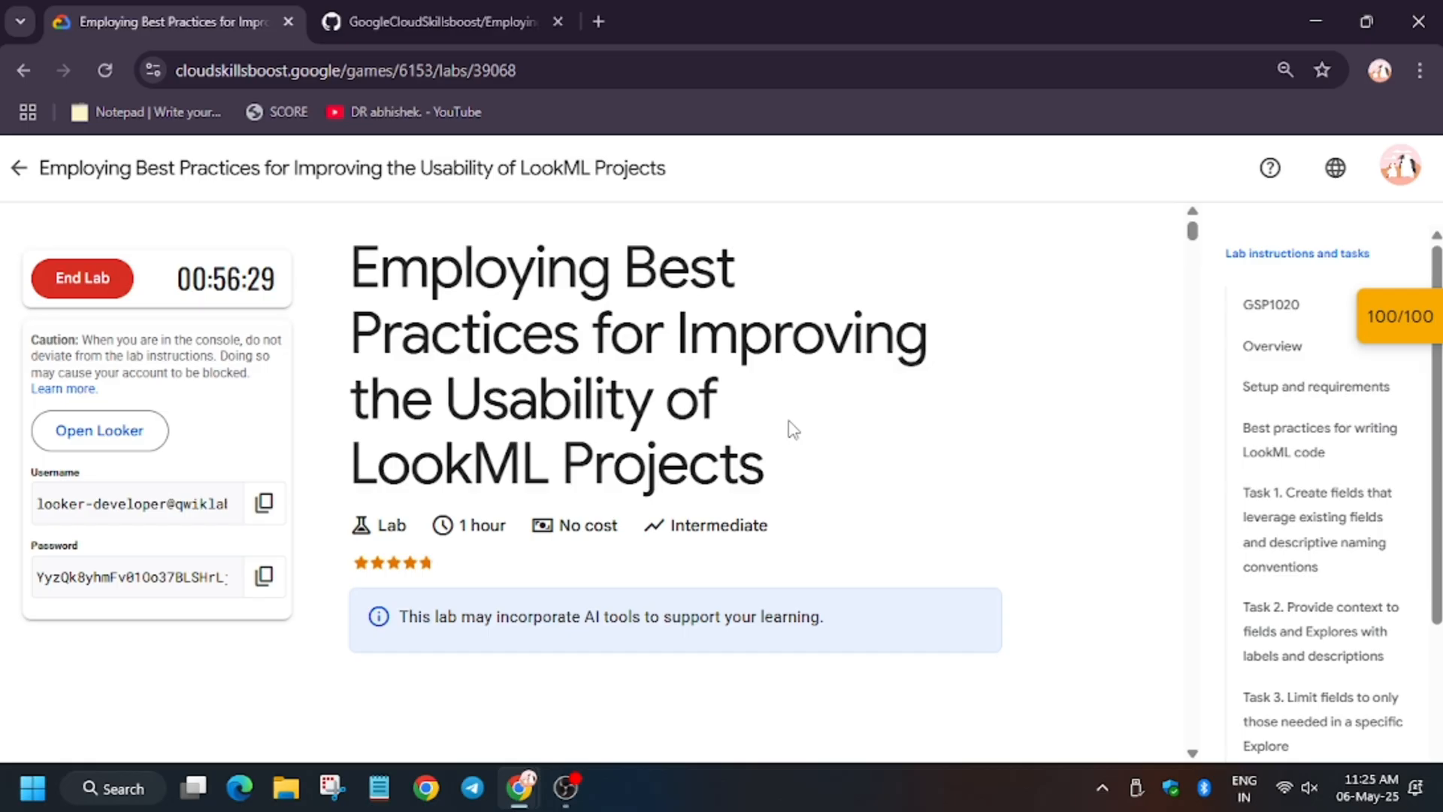